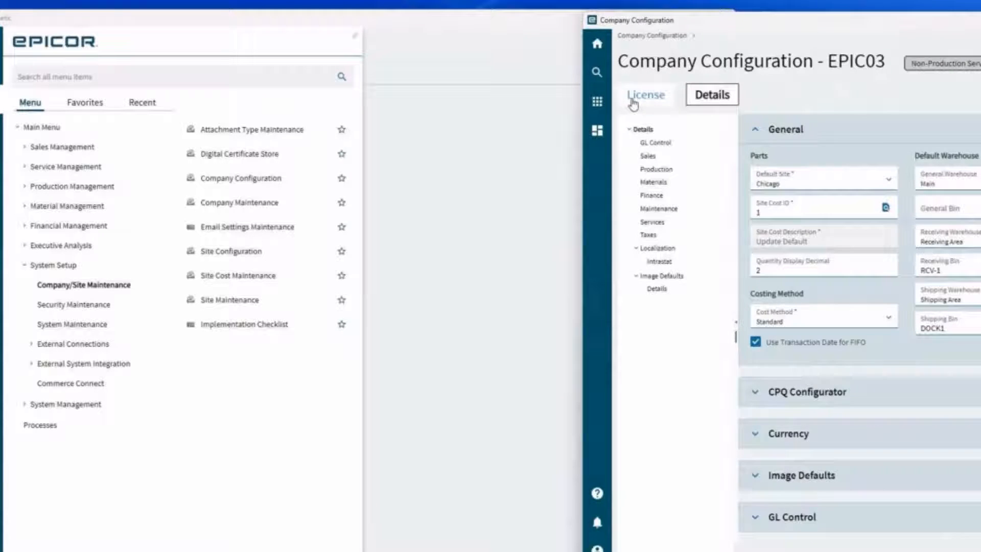
Review the company's licensed modules list, then expand the CRM settings in Sales details.
{"action": "left_click", "coordinate": [646, 95]}
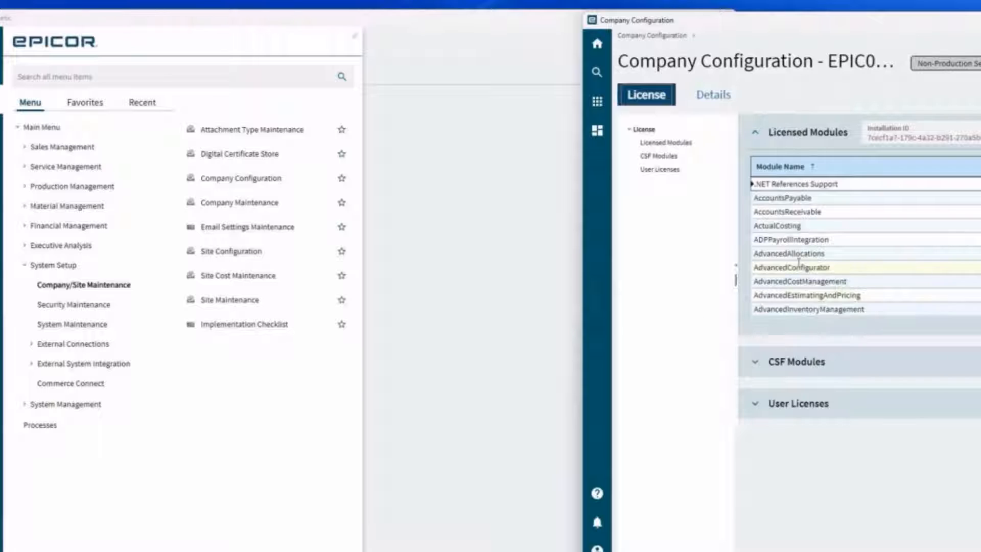
{"action": "scroll", "scroll_direction": "down", "scroll_amount": 3}
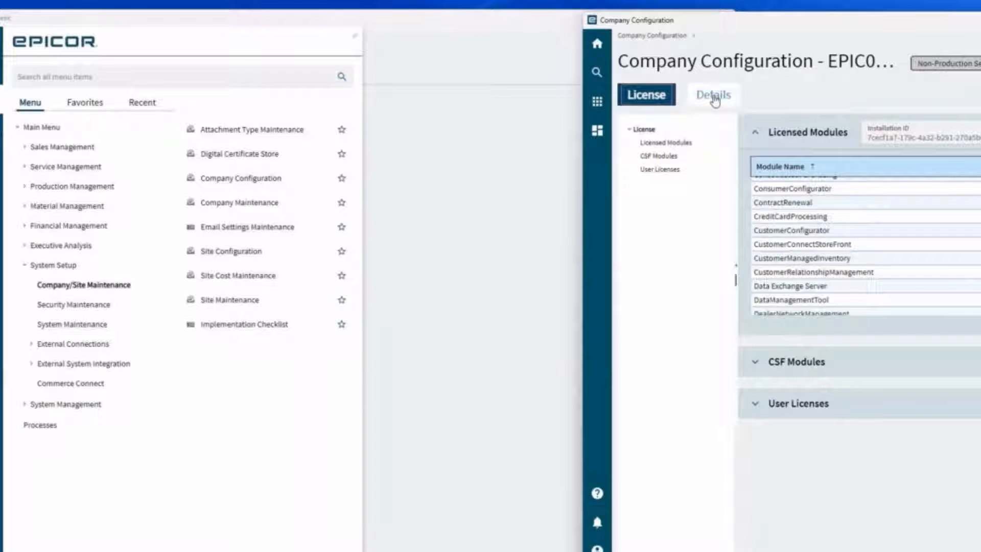
{"action": "left_click", "coordinate": [711, 95]}
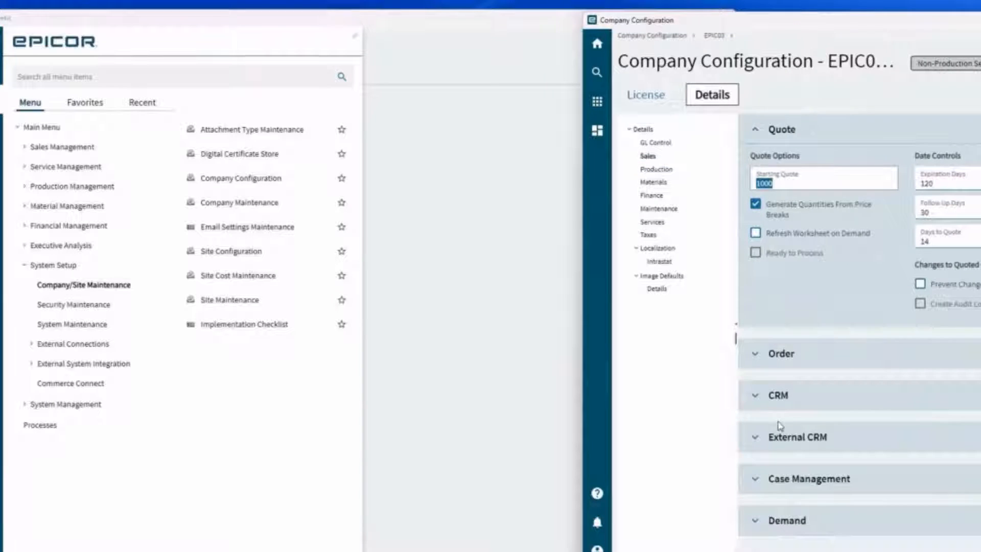
{"action": "left_click", "coordinate": [777, 395]}
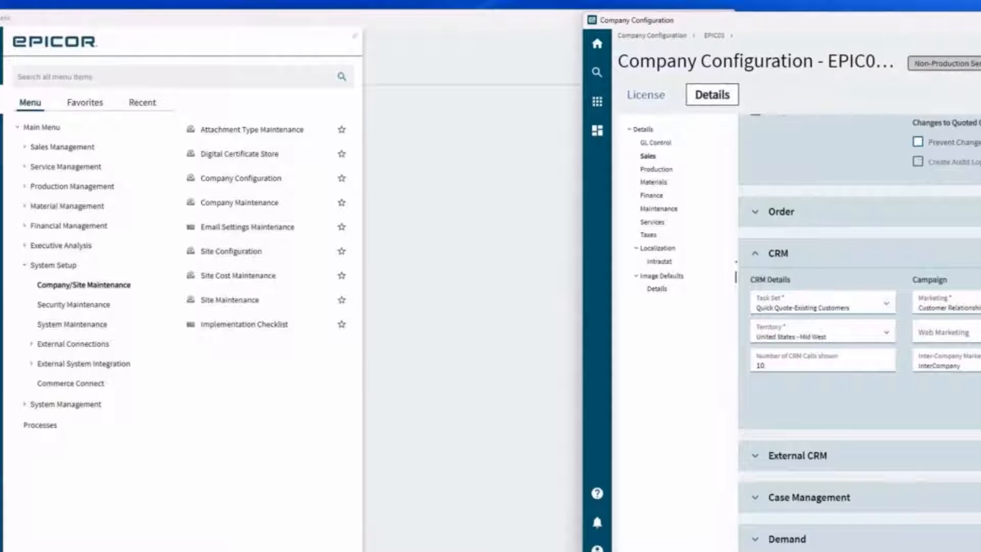
{"action": "mouse_move", "coordinate": [141, 186]}
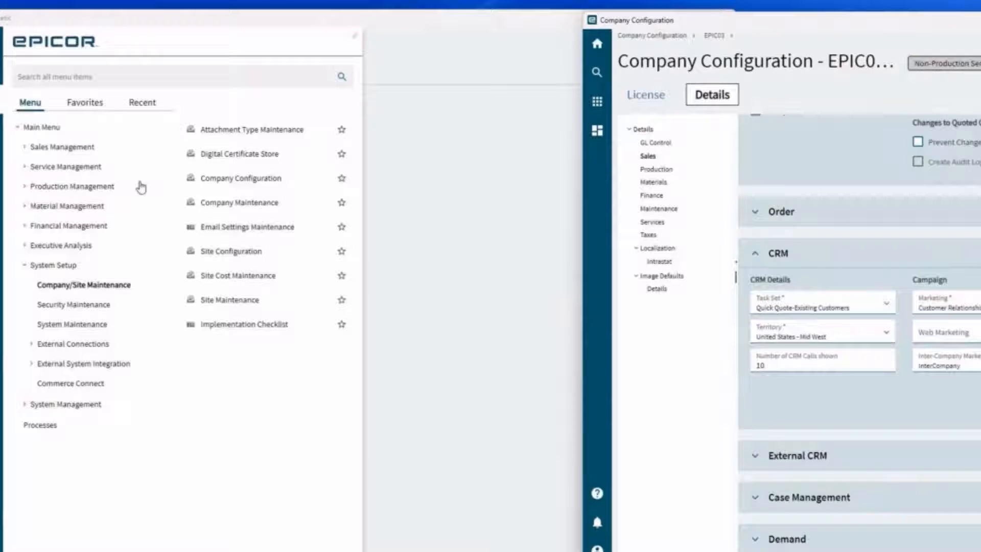
Expand Sales Management > Customer Relationship Management to show Setup items like Attribute and Call Type.
{"action": "left_click", "coordinate": [61, 147]}
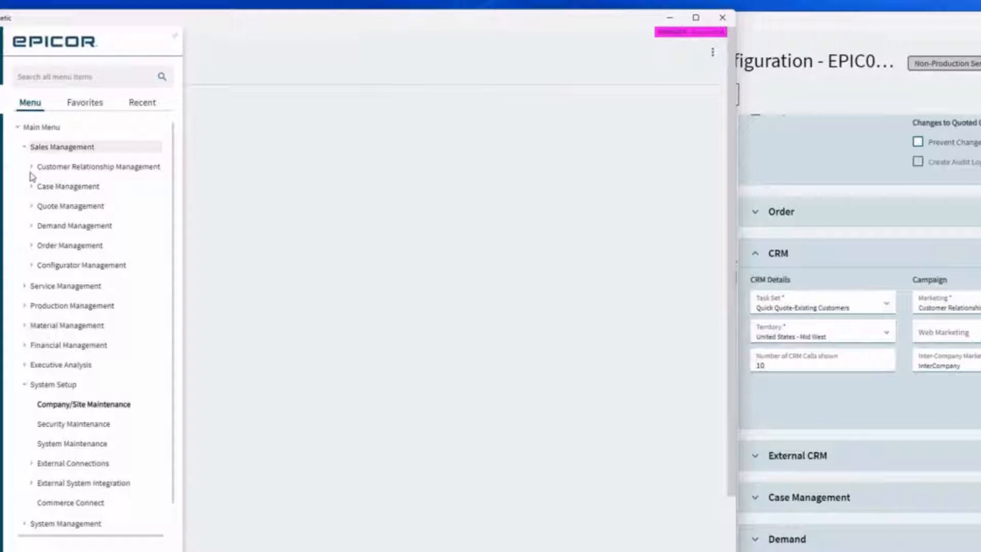
{"action": "left_click", "coordinate": [98, 167]}
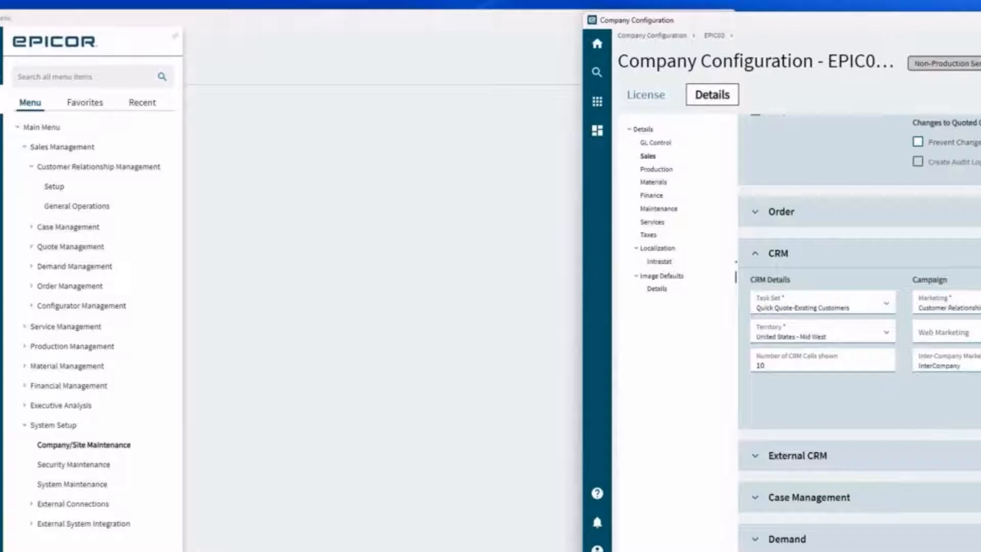
{"action": "left_click", "coordinate": [723, 17]}
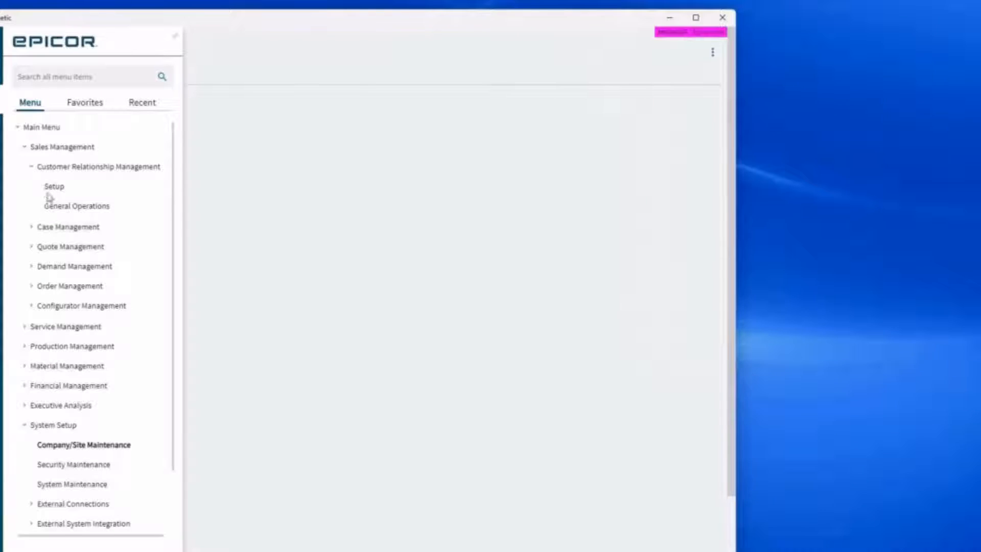
{"action": "left_click", "coordinate": [53, 186]}
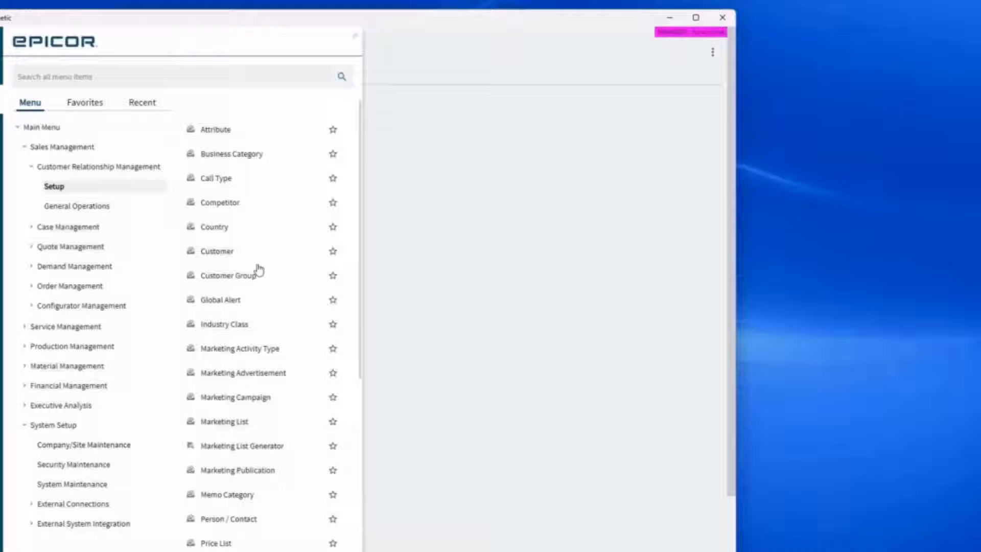
{"action": "mouse_move", "coordinate": [553, 330]}
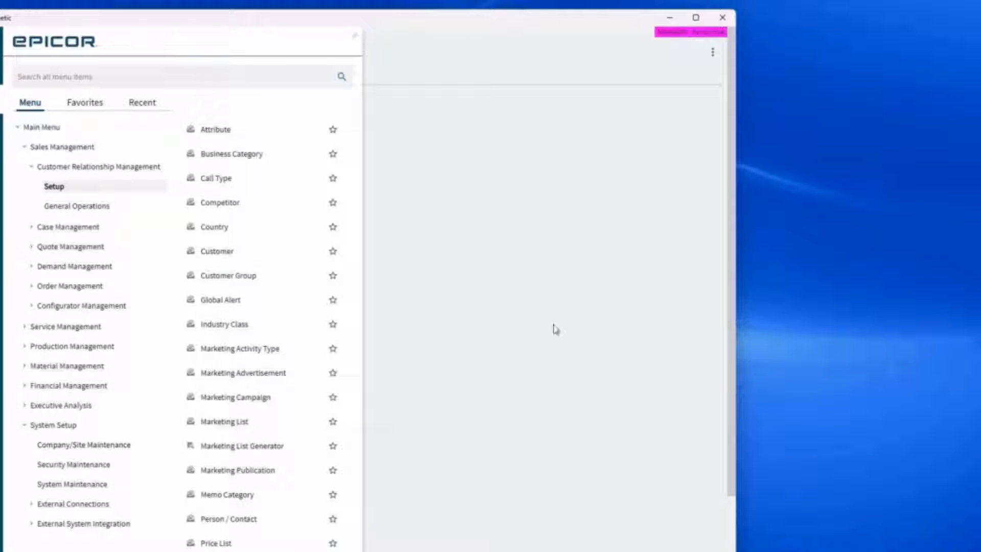
{"action": "mouse_move", "coordinate": [569, 332]}
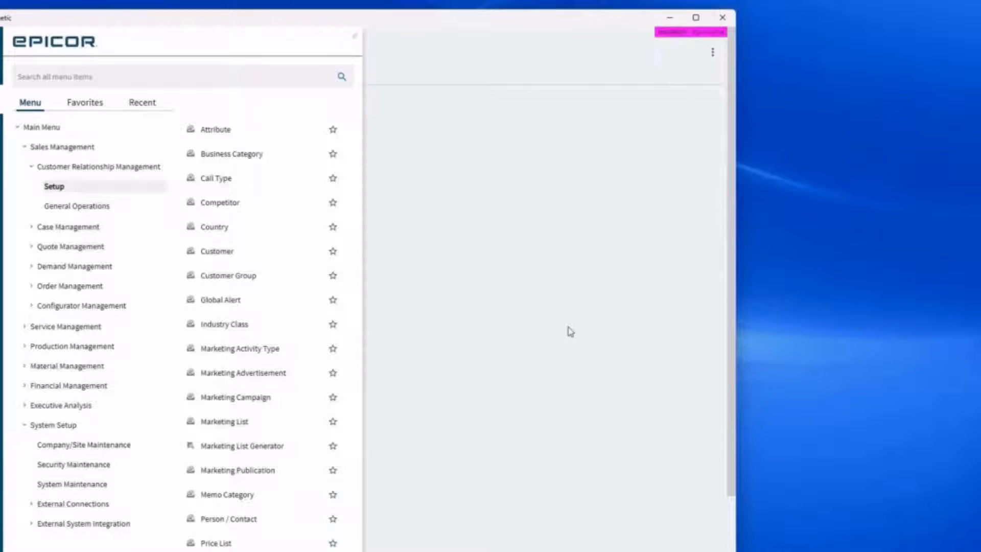
{"action": "mouse_move", "coordinate": [559, 391]}
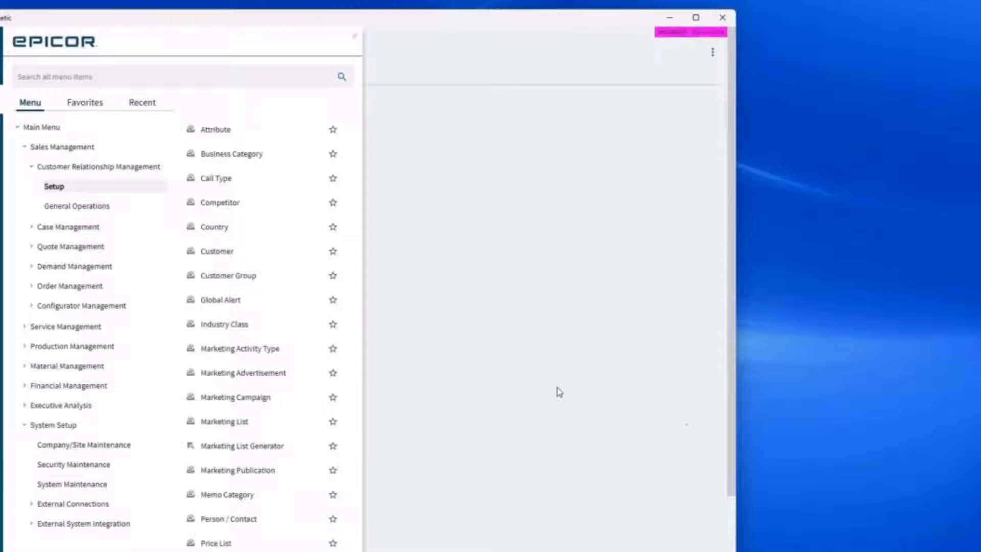
{"action": "mouse_move", "coordinate": [641, 400]}
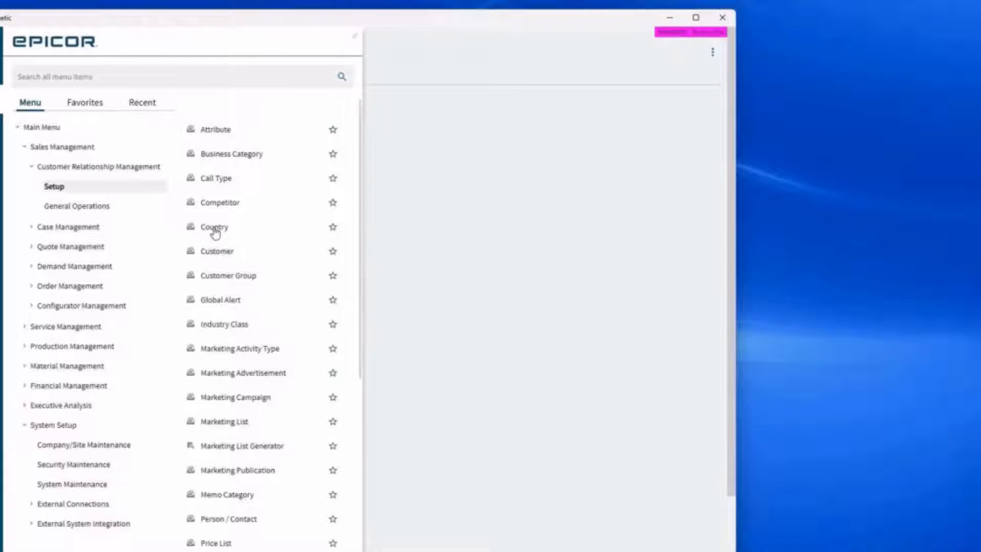
{"action": "mouse_move", "coordinate": [214, 226]}
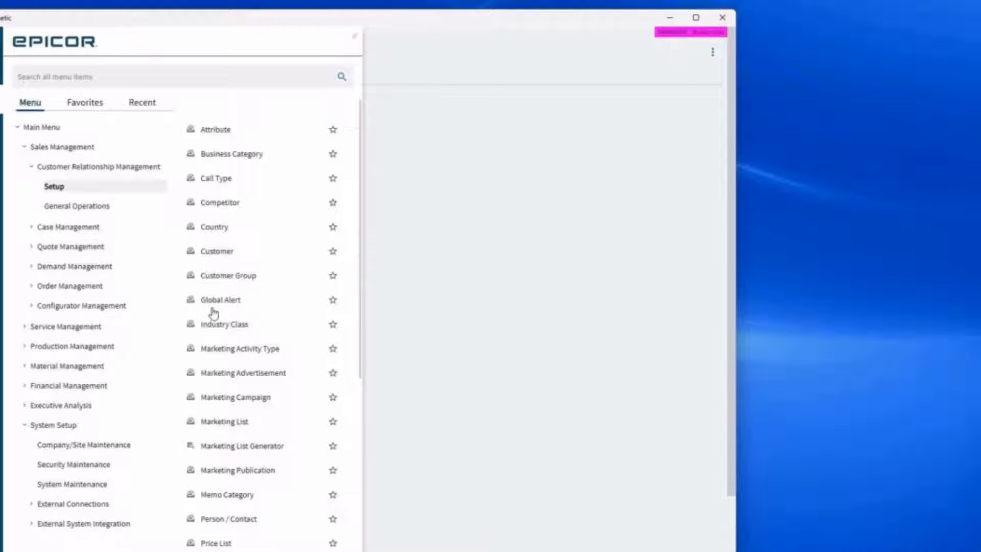
{"action": "mouse_move", "coordinate": [238, 348]}
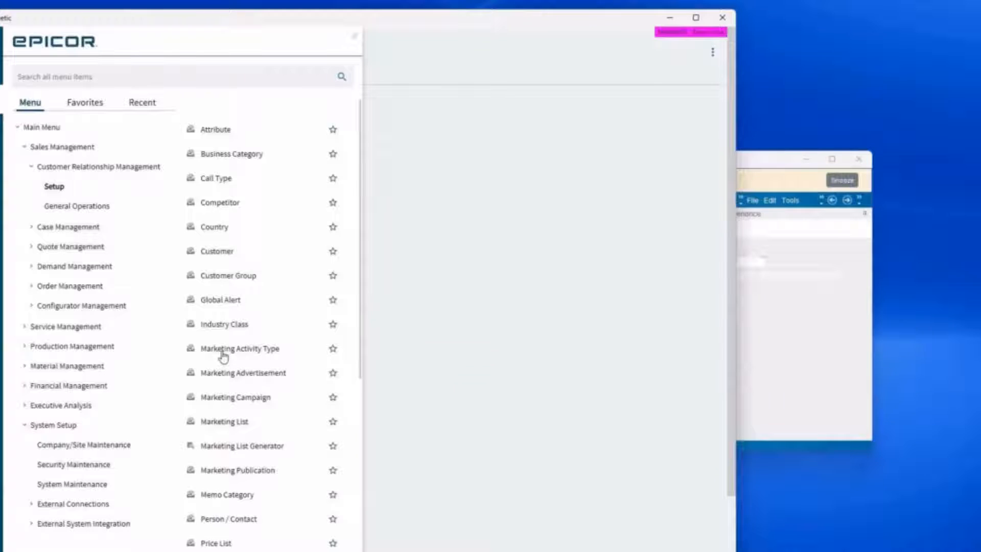
List the six marketing activity types, such as Direct Mail and Trade Show, then close the form.
{"action": "left_click", "coordinate": [239, 348]}
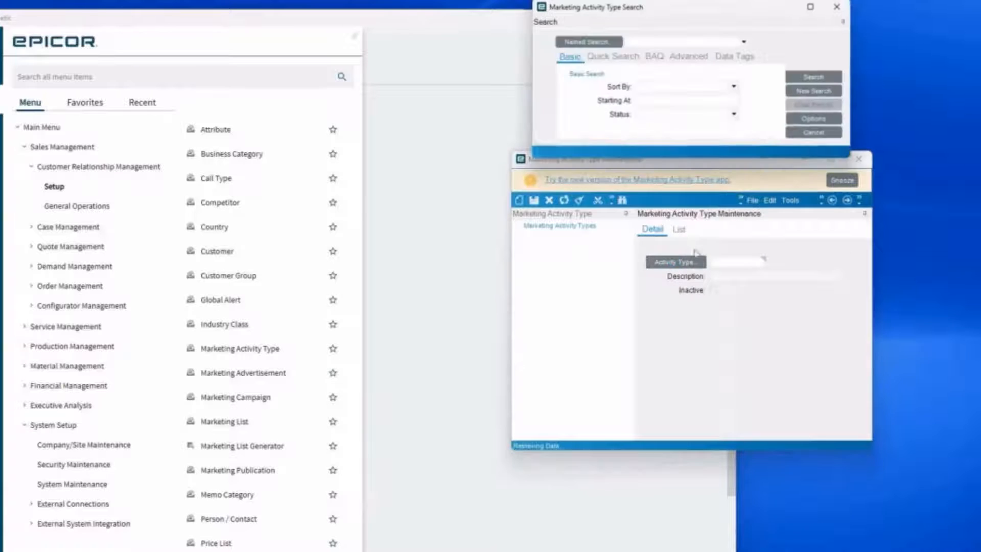
{"action": "left_click", "coordinate": [814, 76]}
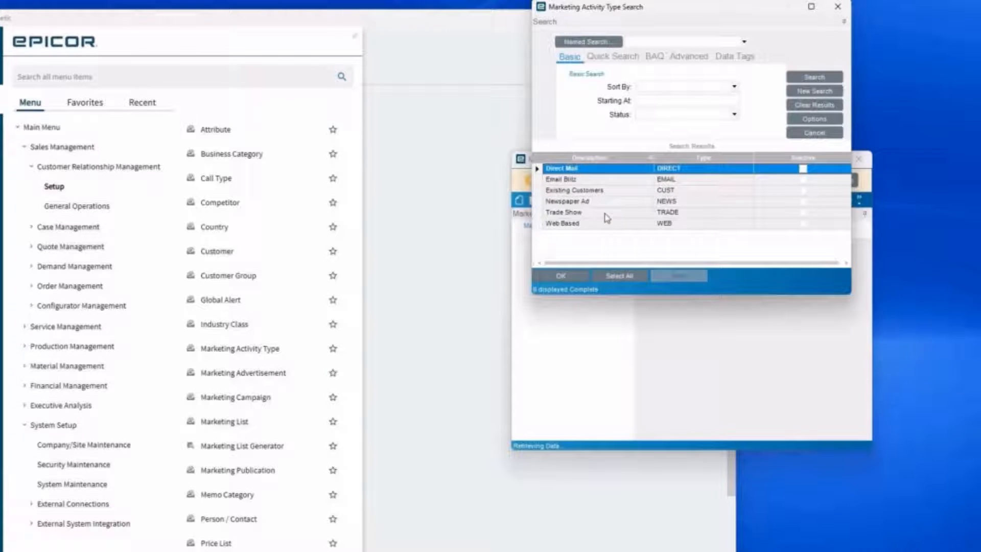
{"action": "mouse_move", "coordinate": [598, 215]}
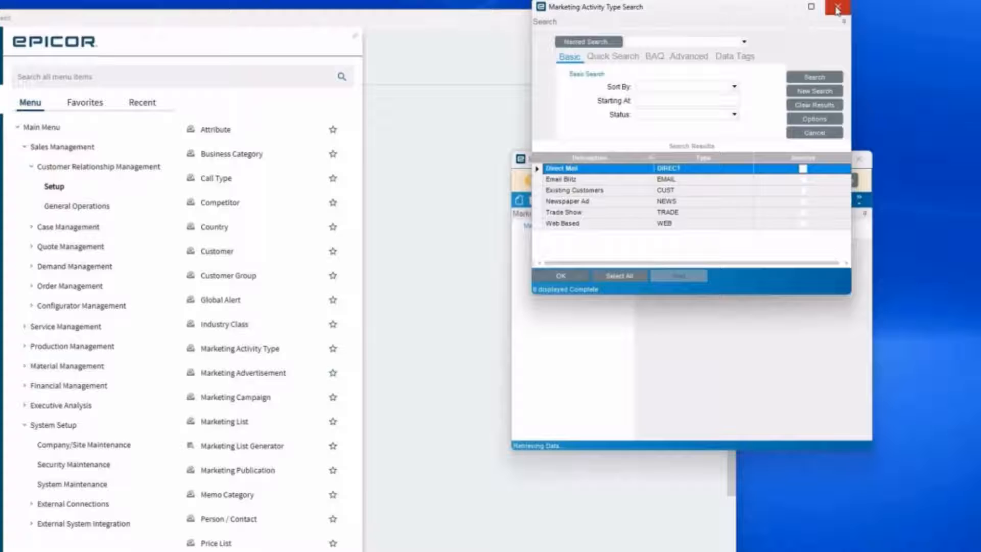
{"action": "left_click", "coordinate": [836, 8]}
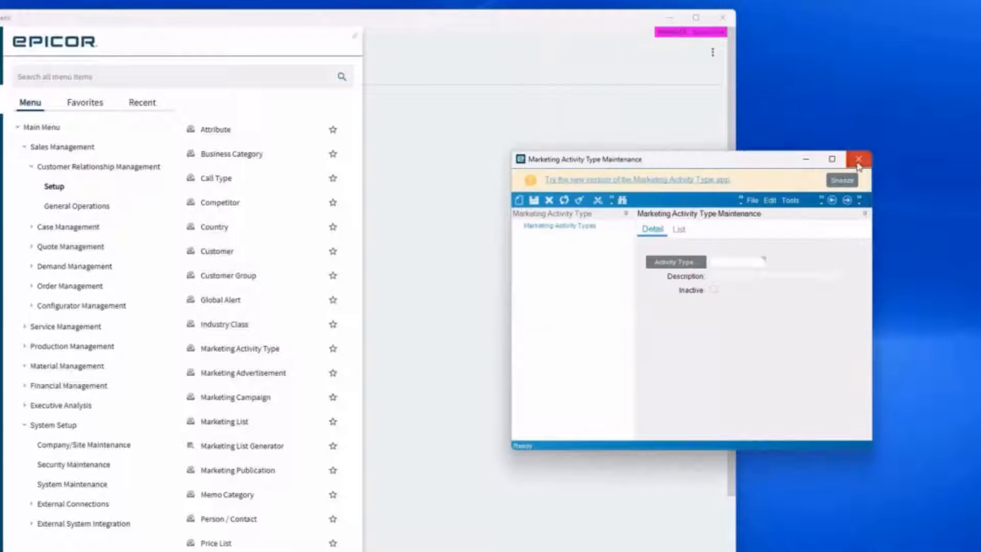
{"action": "left_click", "coordinate": [859, 159]}
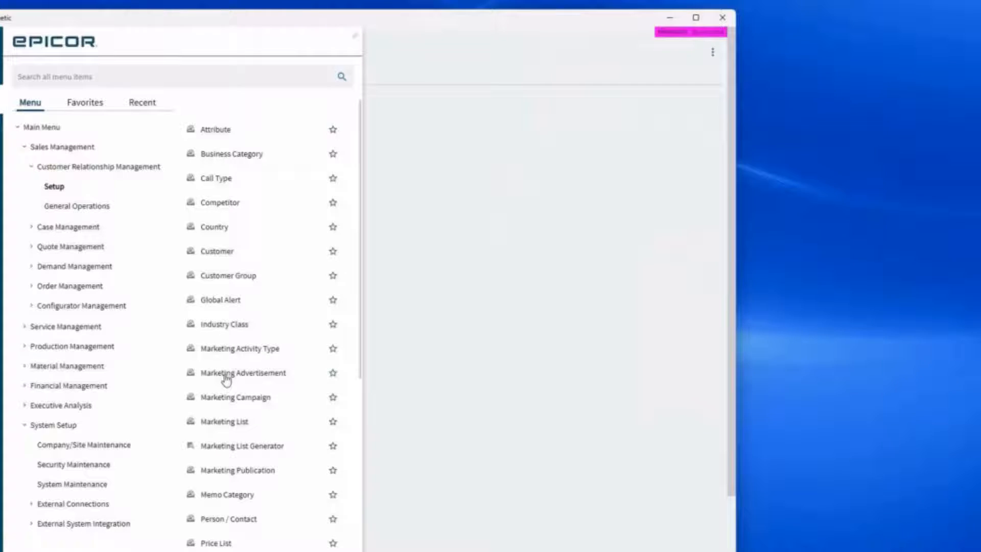
{"action": "mouse_move", "coordinate": [226, 402]}
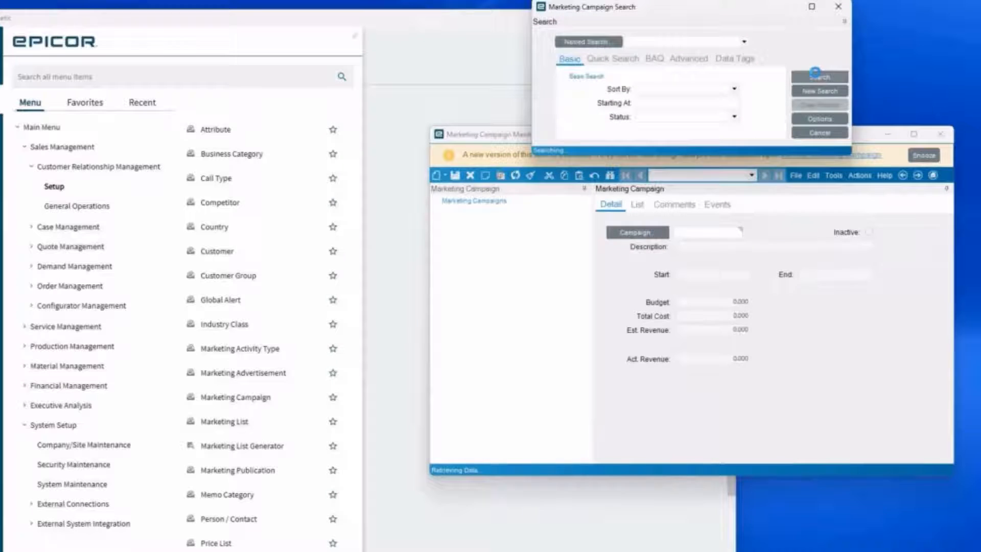
Find the Customer Relationship campaign and expand it to show Established Customer.
{"action": "left_click", "coordinate": [819, 76]}
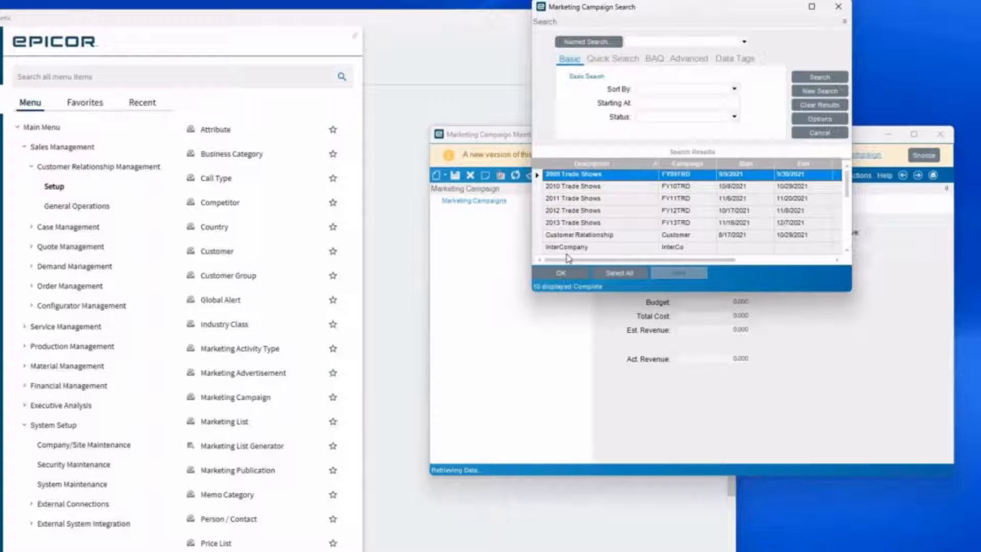
{"action": "scroll", "scroll_direction": "down", "scroll_amount": 3}
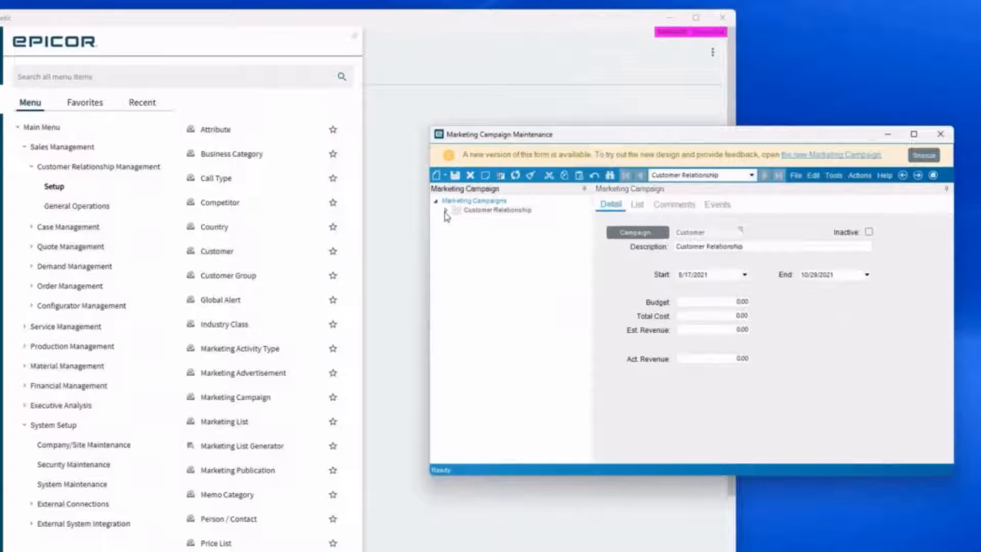
{"action": "left_click", "coordinate": [454, 210]}
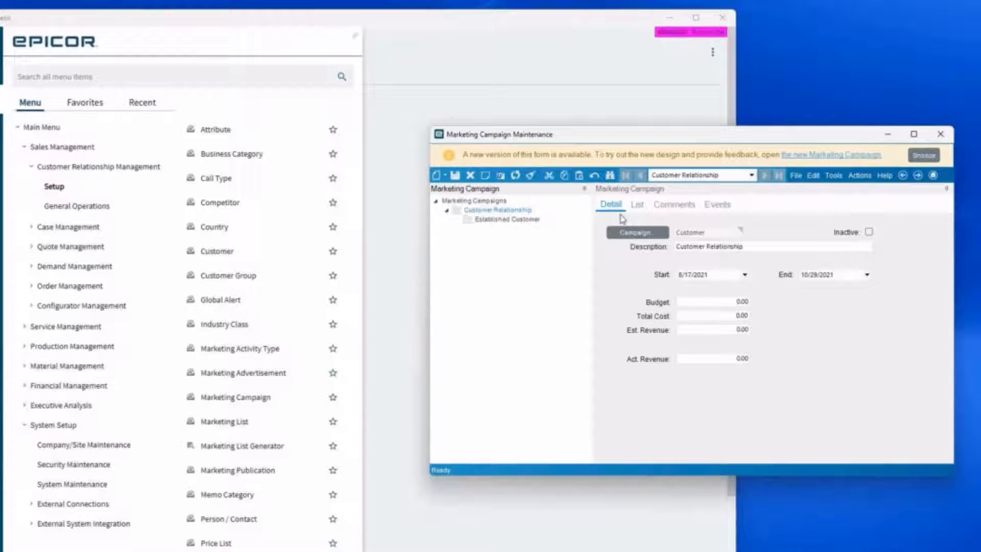
{"action": "left_click", "coordinate": [717, 204]}
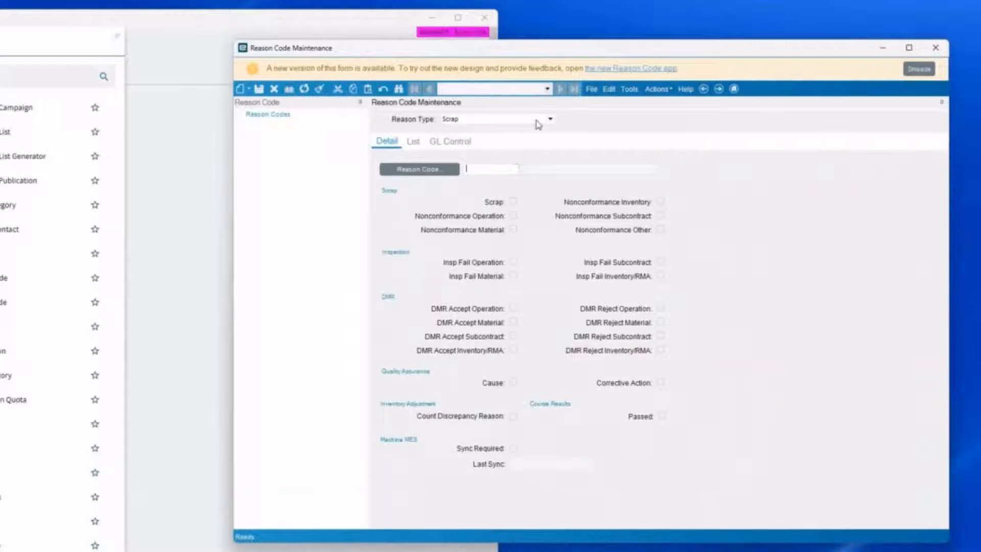
Search the reason codes defined for the CRM Loss and CRM Win reason types.
{"action": "left_click", "coordinate": [548, 119]}
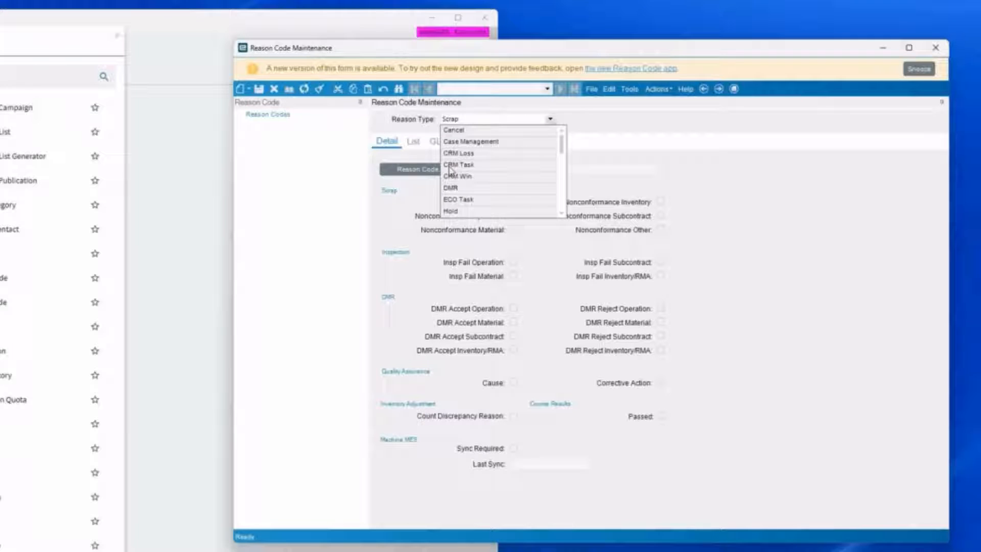
{"action": "left_click", "coordinate": [459, 153]}
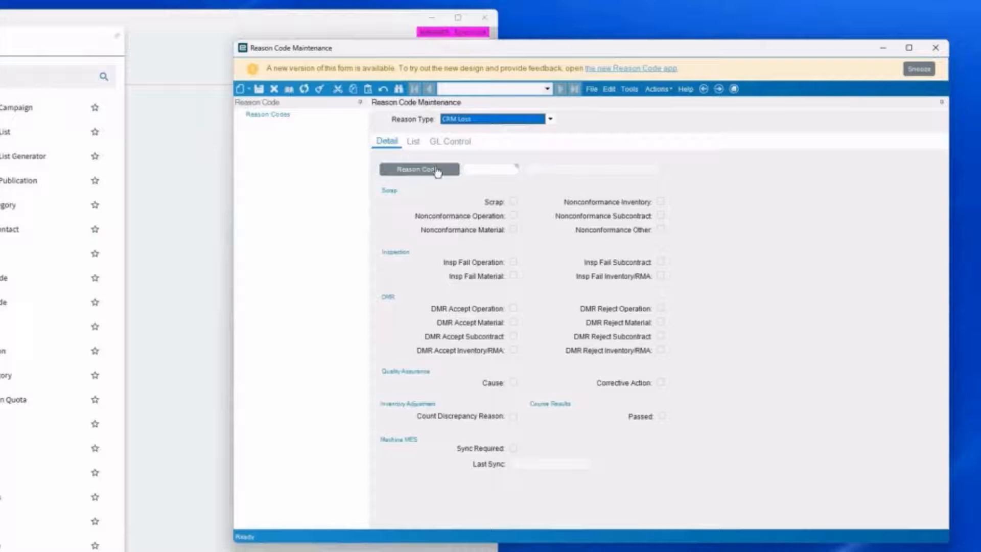
{"action": "left_click", "coordinate": [418, 170]}
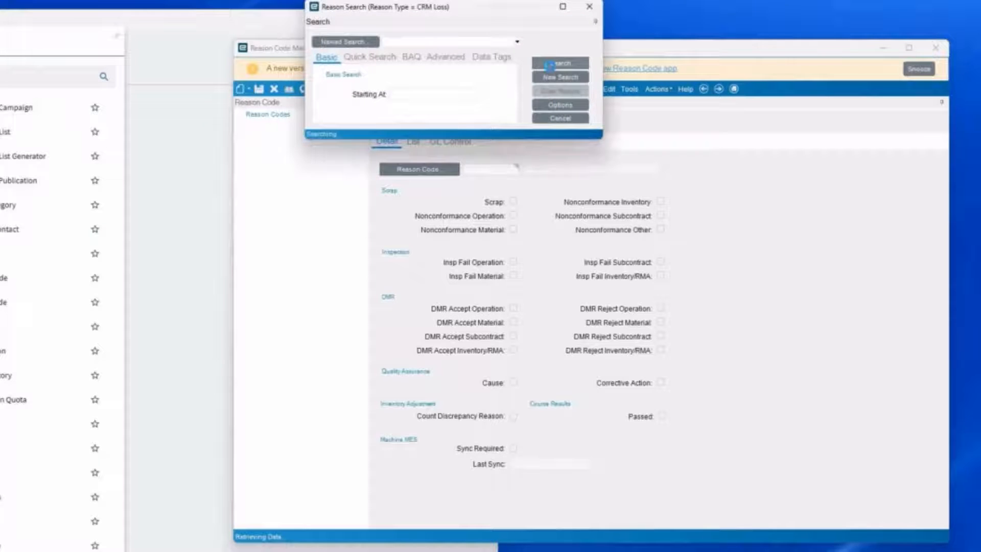
{"action": "left_click", "coordinate": [558, 62]}
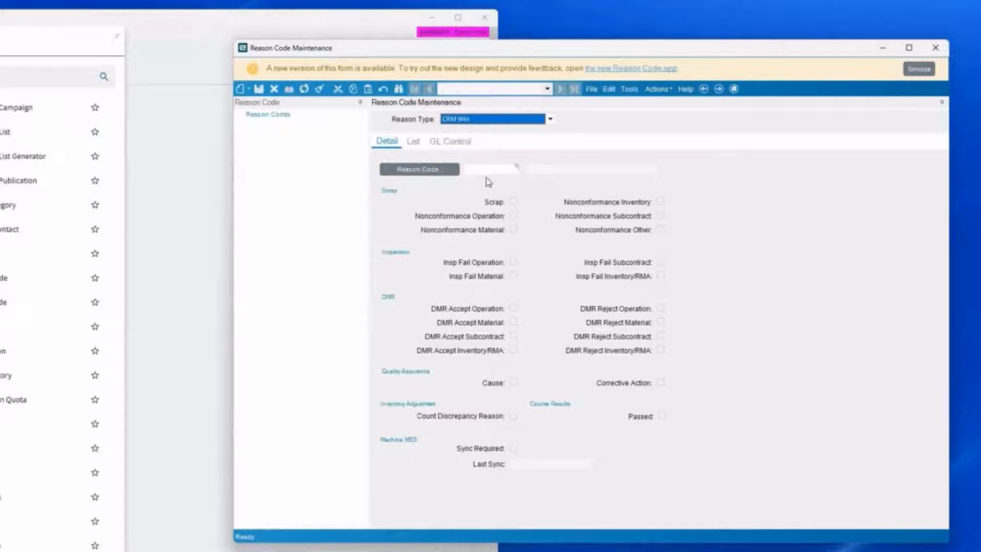
{"action": "left_click", "coordinate": [419, 169]}
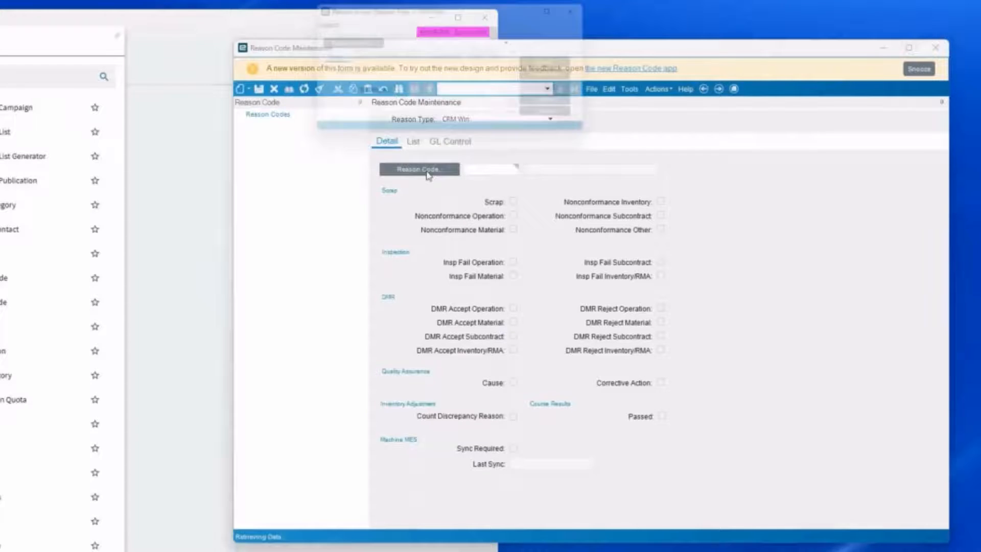
{"action": "left_click", "coordinate": [419, 169]}
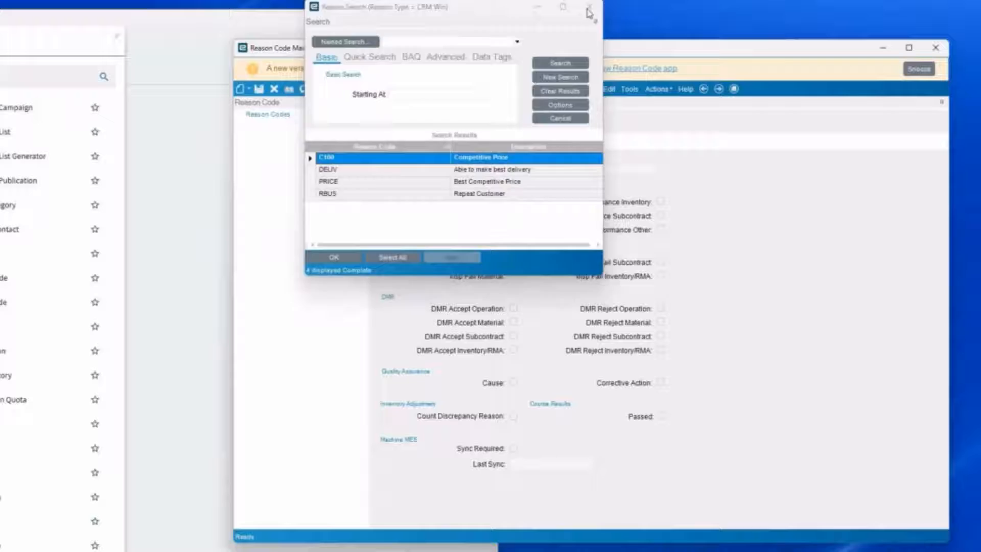
Load the CRM Task reason code Move to Next Task, then close reason code maintenance.
{"action": "left_click", "coordinate": [588, 6]}
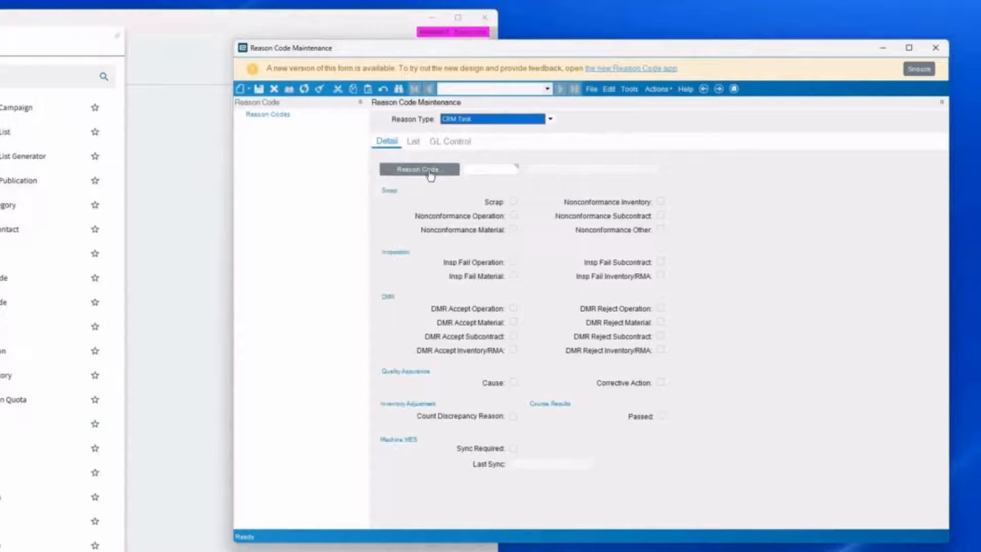
{"action": "left_click", "coordinate": [419, 169]}
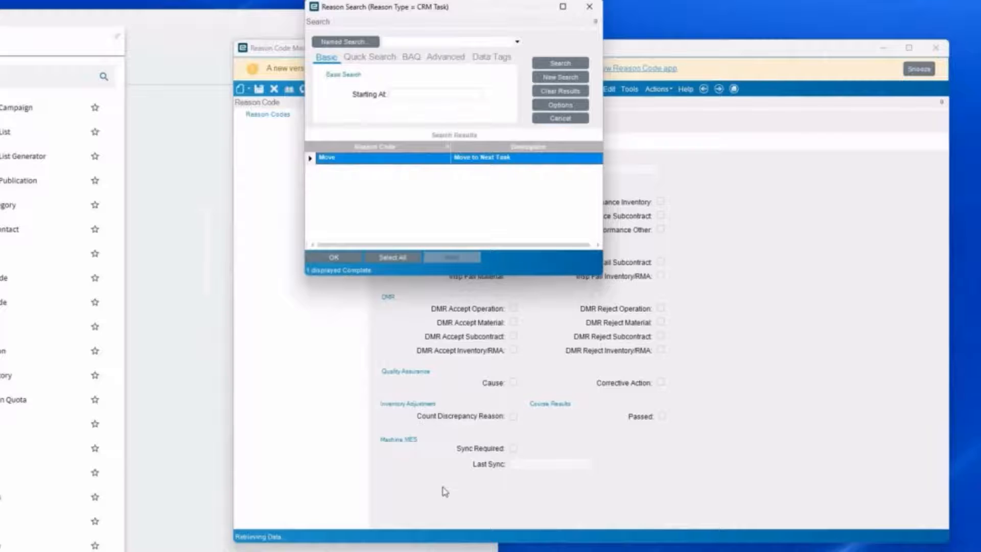
{"action": "left_click", "coordinate": [334, 257]}
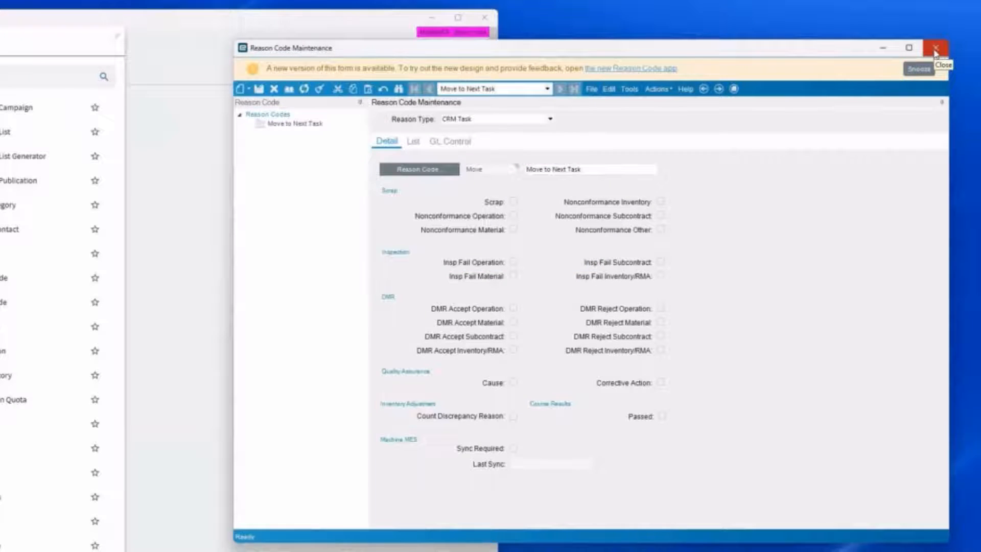
{"action": "left_click", "coordinate": [937, 47]}
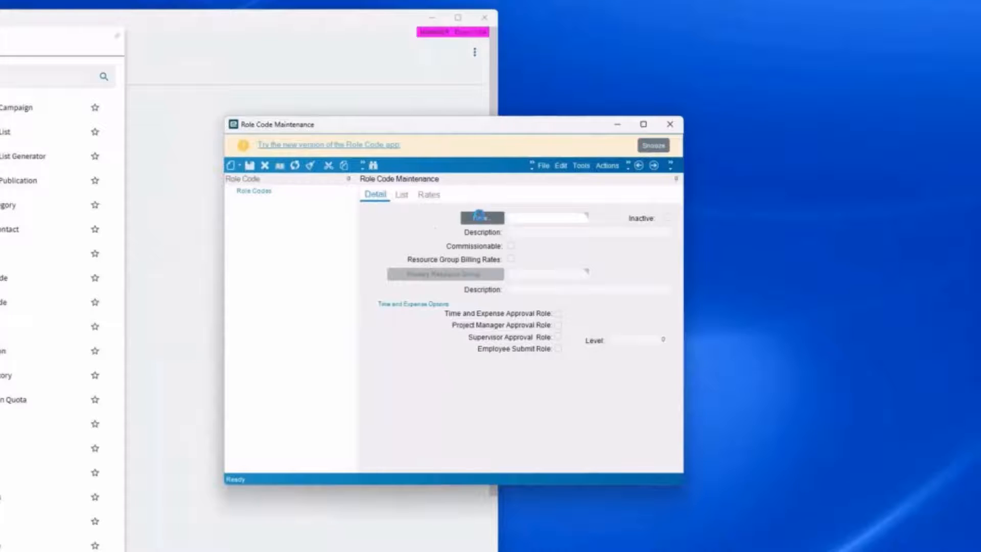
List existing role codes such as Accounts Receivable Dept., Buyer and Vice President.
{"action": "left_click", "coordinate": [482, 217]}
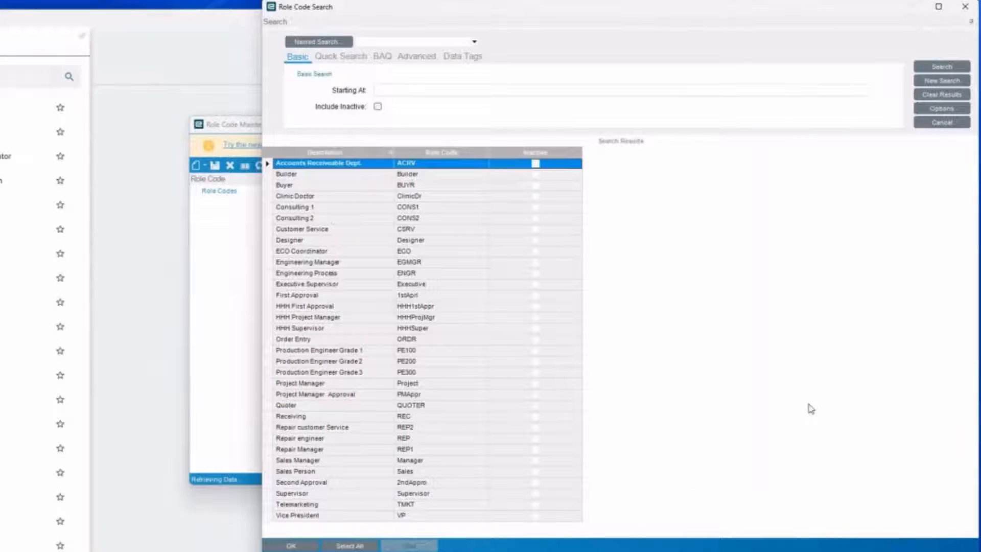
{"action": "mouse_move", "coordinate": [565, 252]}
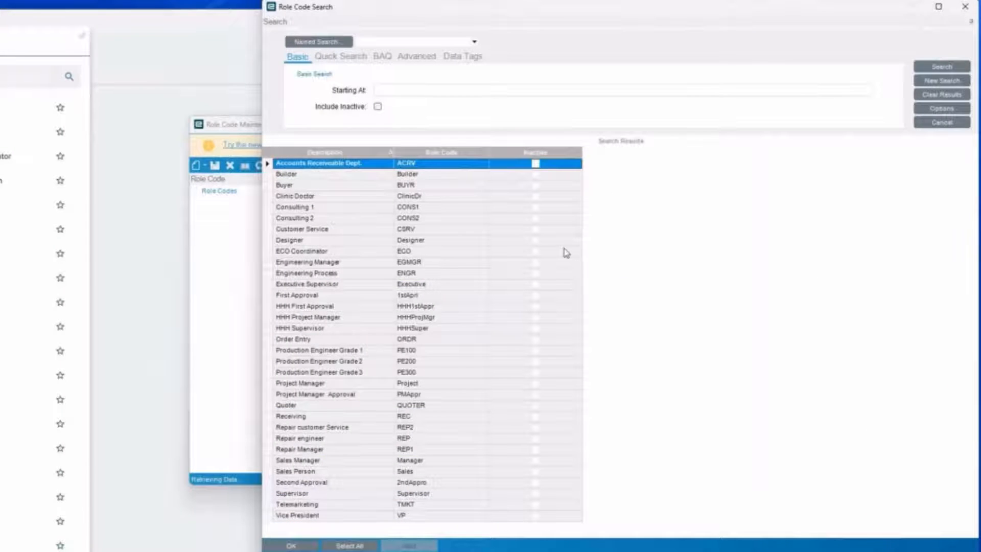
{"action": "mouse_move", "coordinate": [556, 260]}
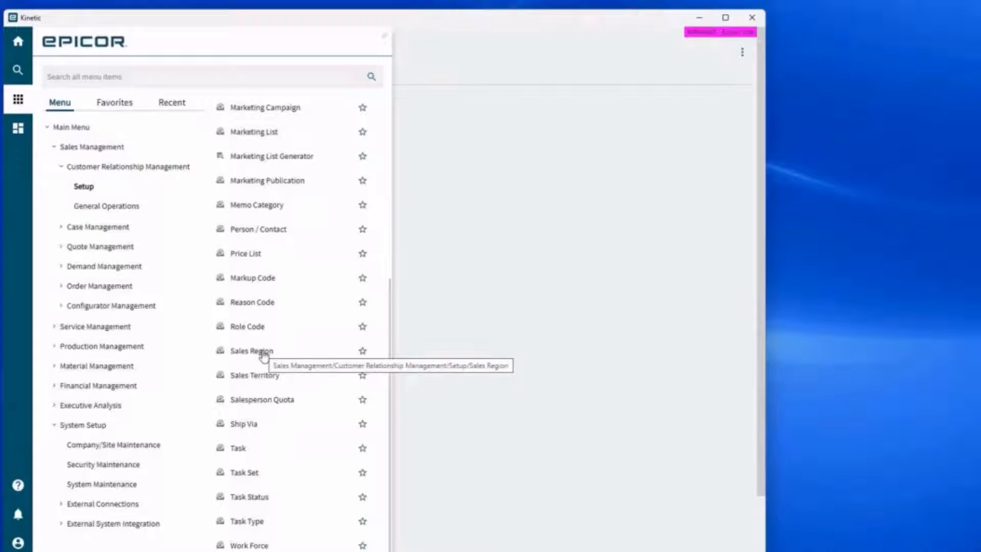
{"action": "mouse_move", "coordinate": [250, 377]}
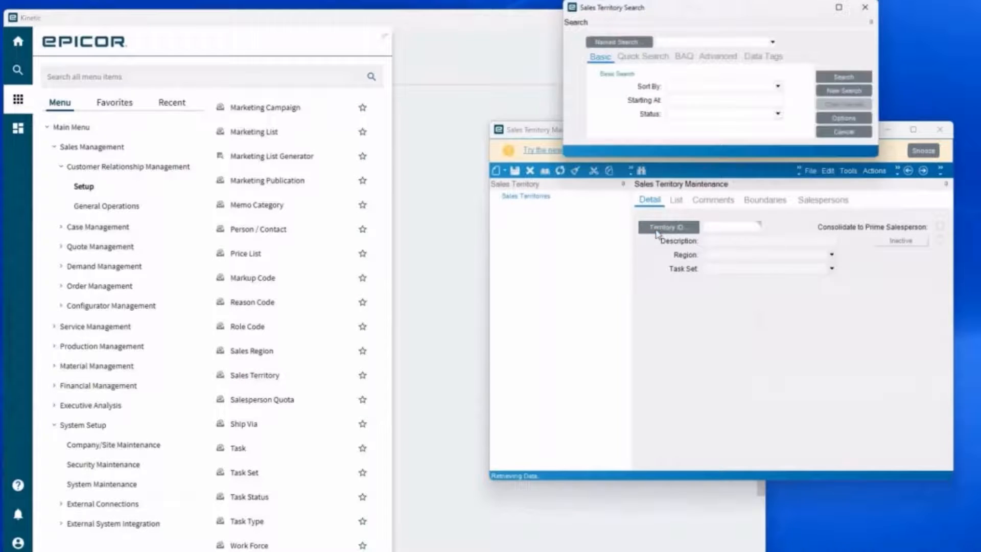
Load East Canada - North America, expand its boundaries and salesperson Steven Tyler, then close.
{"action": "left_click", "coordinate": [842, 77]}
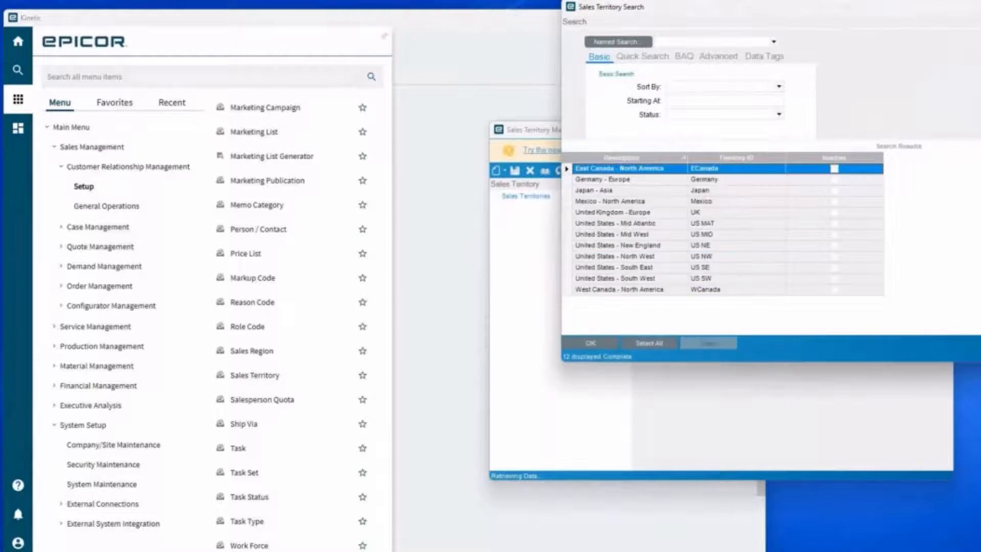
{"action": "left_click", "coordinate": [650, 346]}
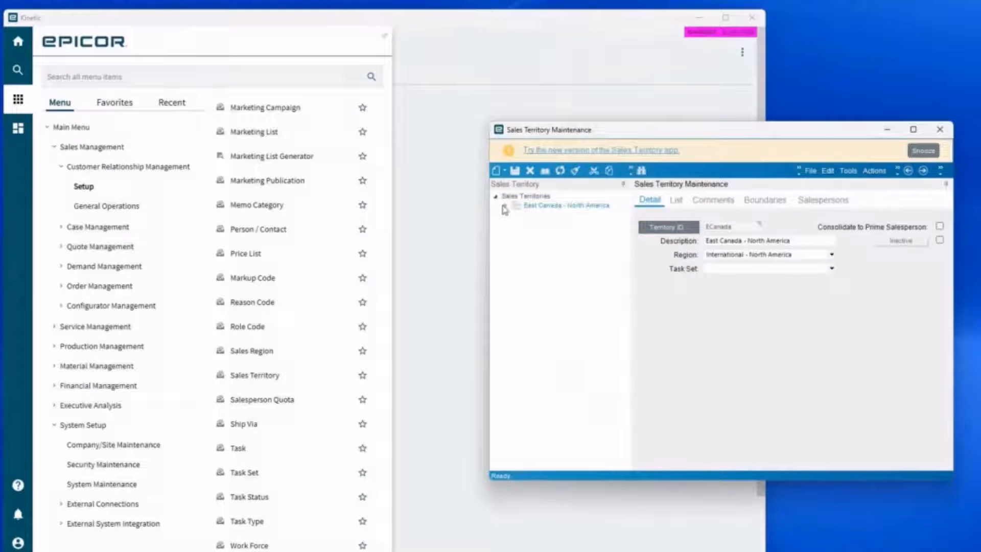
{"action": "left_click", "coordinate": [505, 208]}
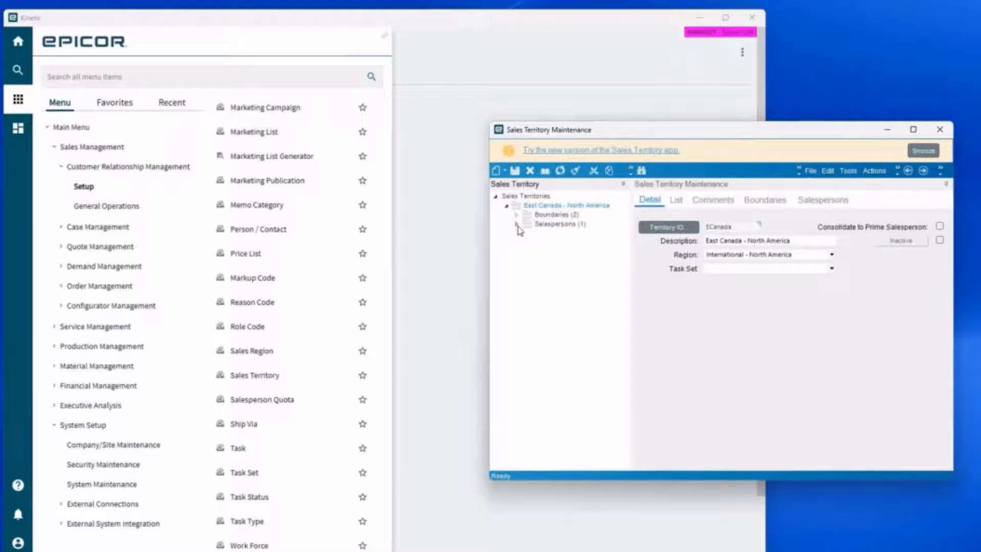
{"action": "left_click", "coordinate": [516, 224]}
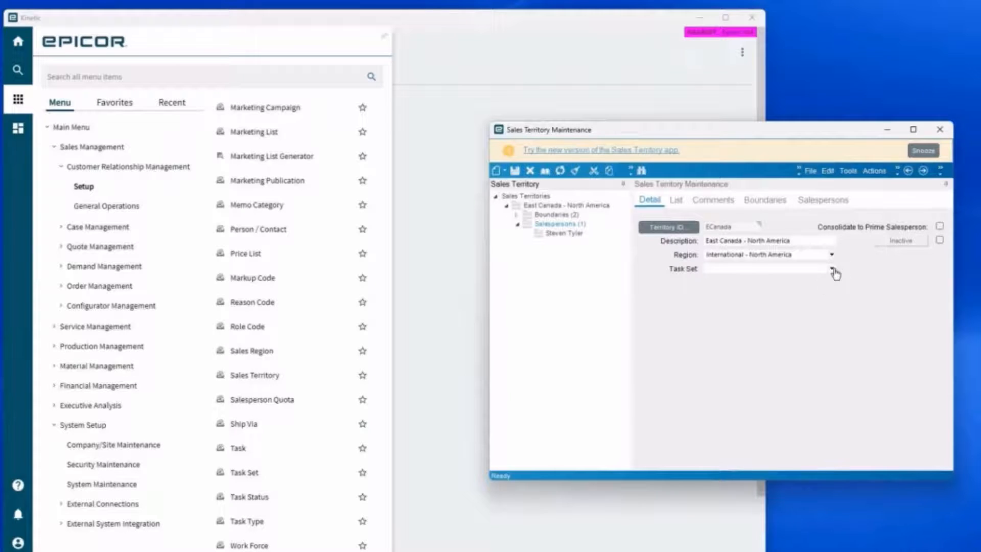
{"action": "left_click", "coordinate": [833, 268]}
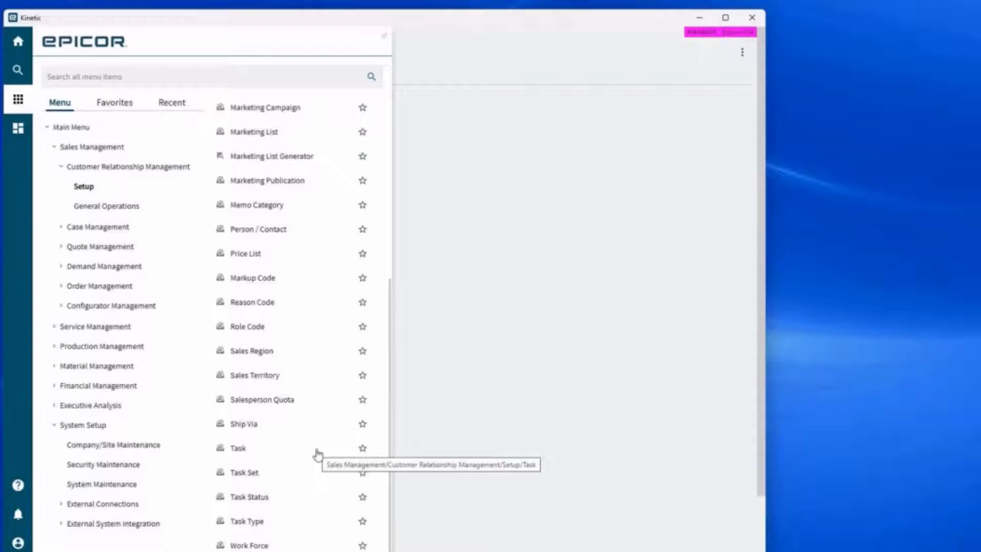
List all CRM tasks, like Appointment with Prospect and Credit Check, in an enlarged search.
{"action": "left_click", "coordinate": [237, 448]}
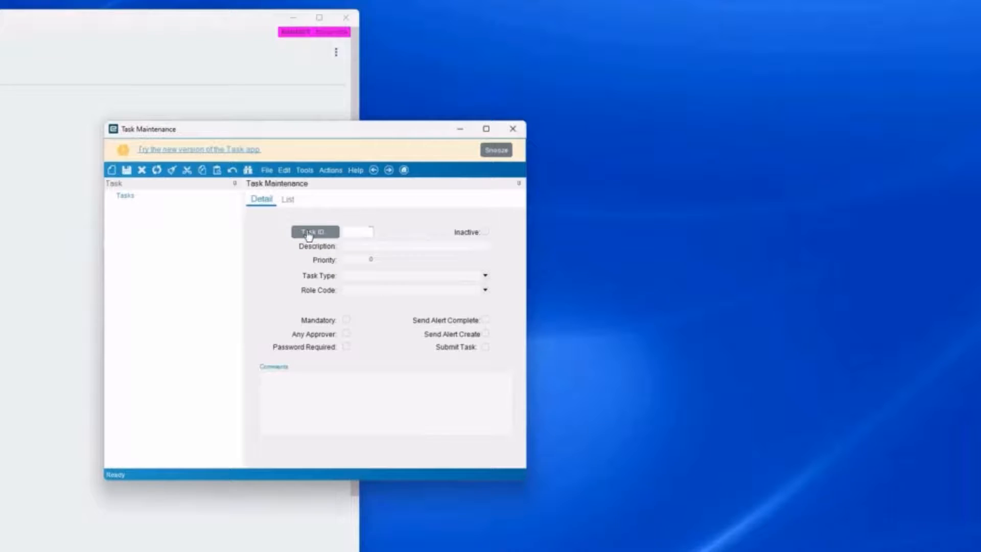
{"action": "left_click", "coordinate": [315, 232]}
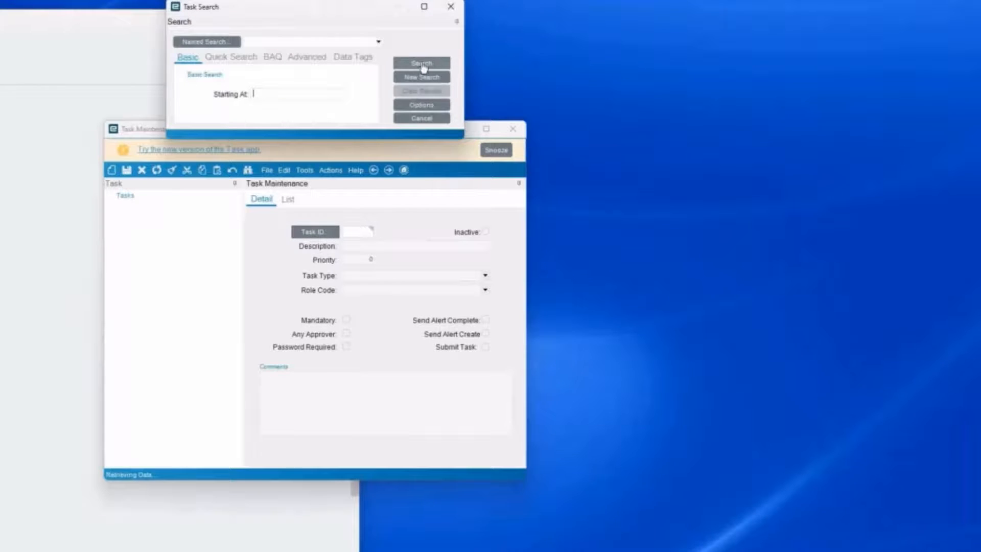
{"action": "left_click", "coordinate": [421, 63]}
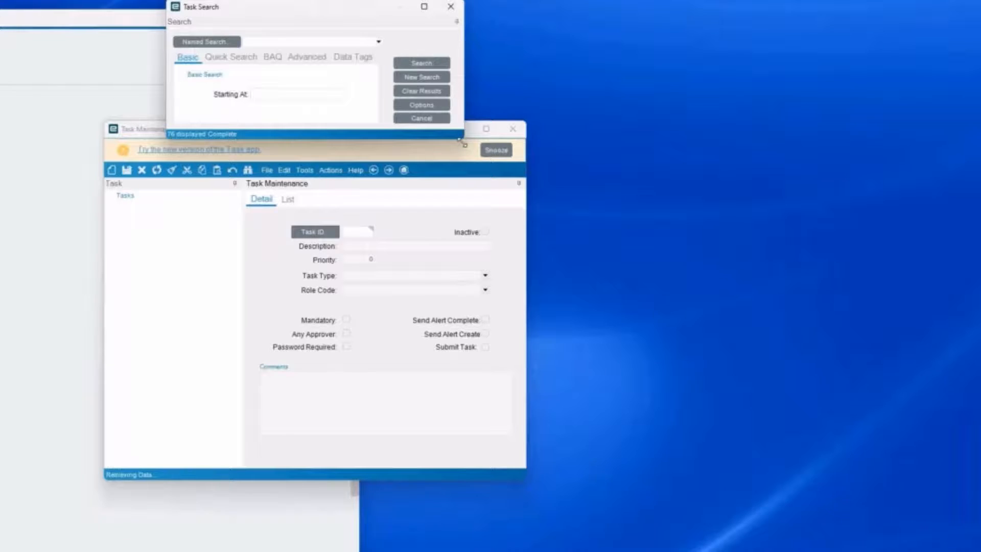
{"action": "left_click", "coordinate": [421, 62]}
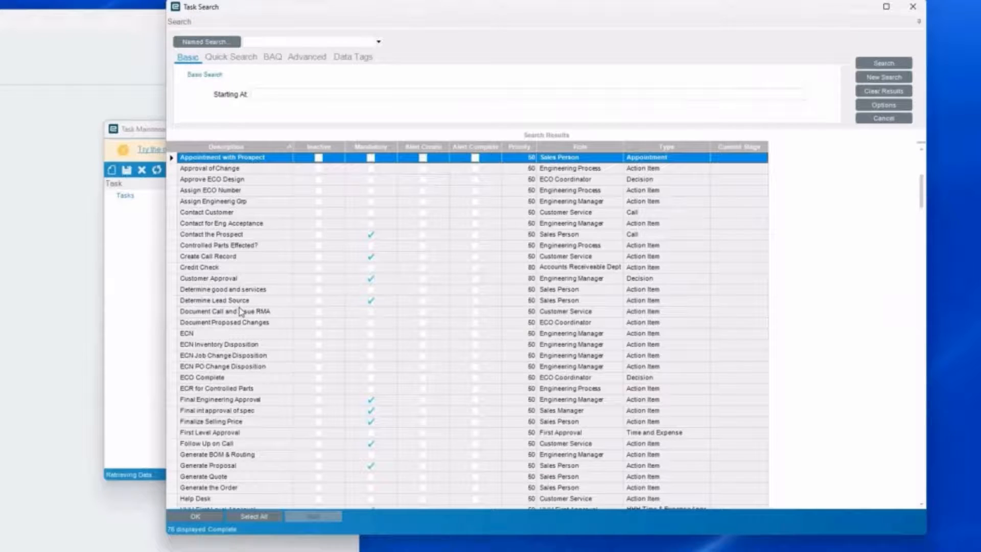
{"action": "mouse_move", "coordinate": [281, 339]}
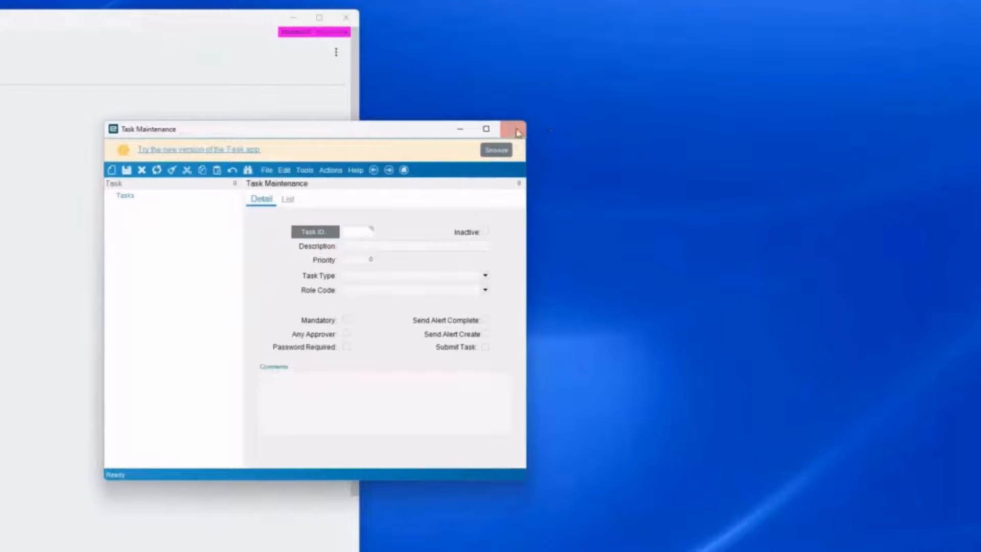
{"action": "left_click", "coordinate": [516, 128]}
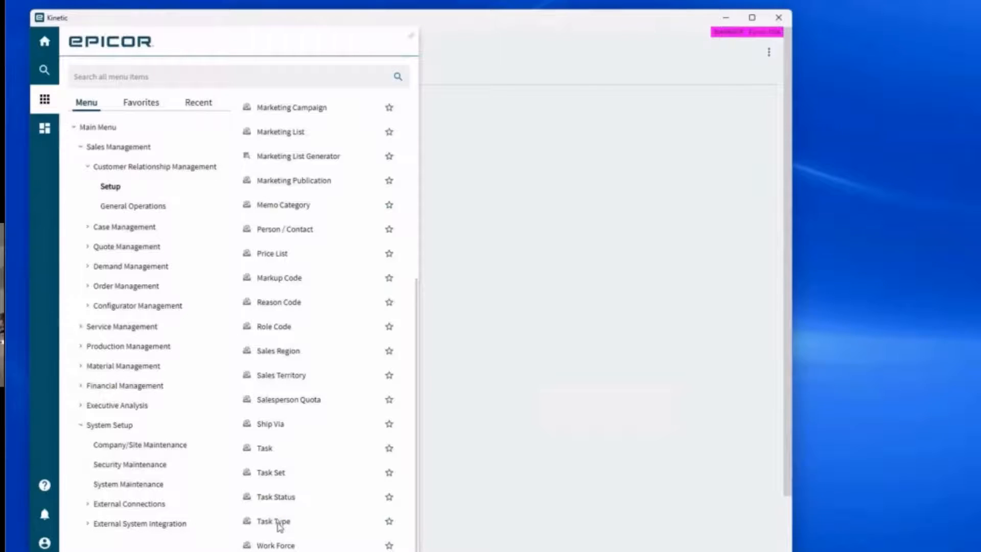
List the nine task types such as Action Item, Appointment and Call.
{"action": "double_click", "coordinate": [273, 520]}
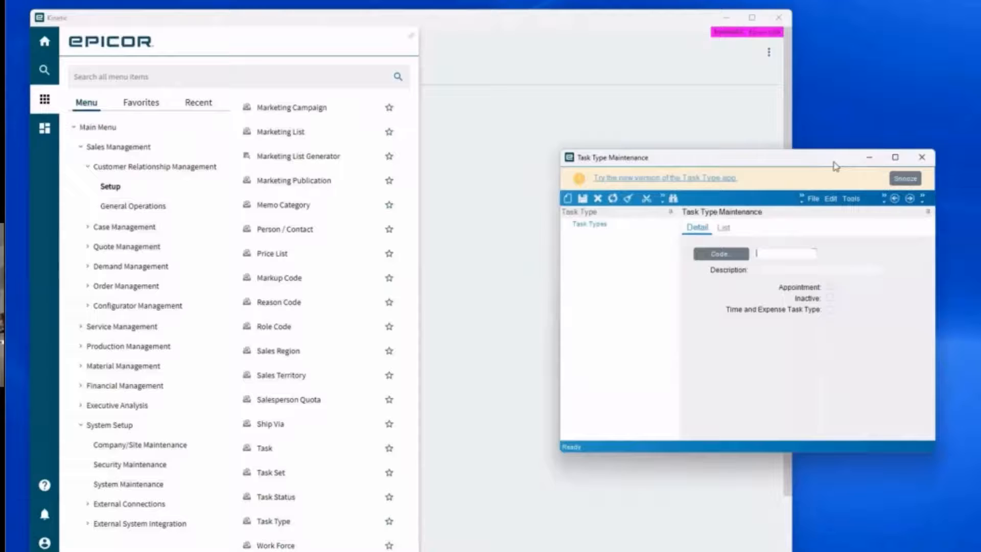
{"action": "left_click", "coordinate": [720, 254]}
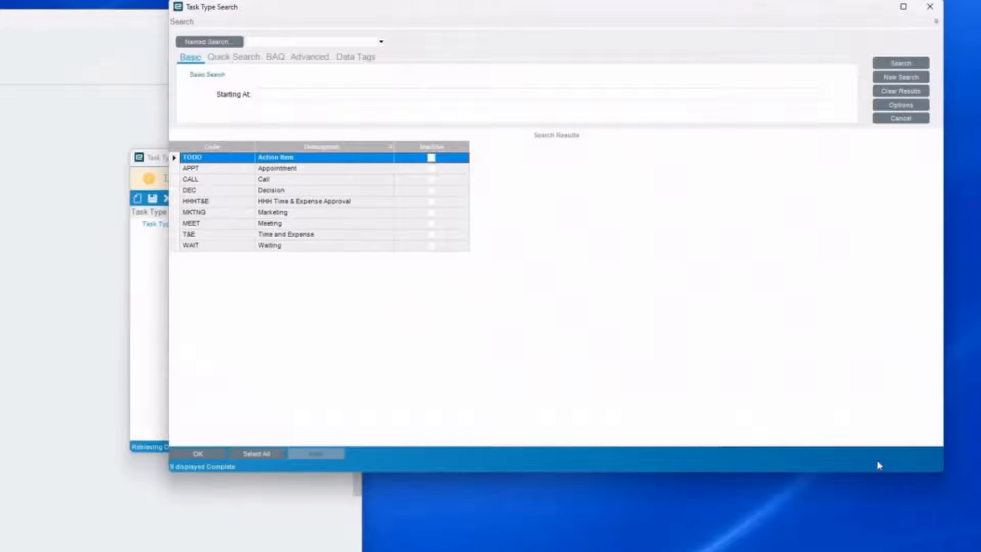
{"action": "mouse_move", "coordinate": [641, 306]}
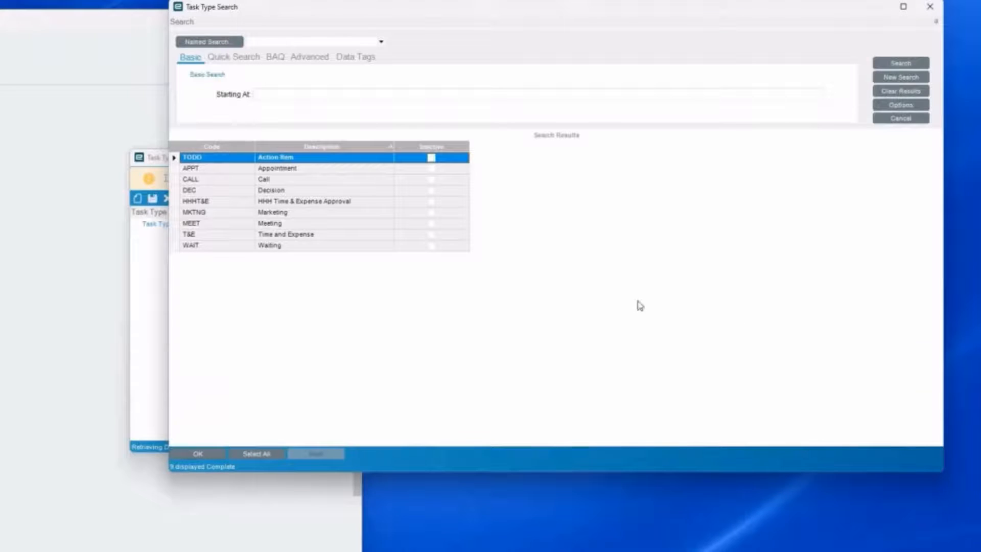
{"action": "mouse_move", "coordinate": [612, 307]}
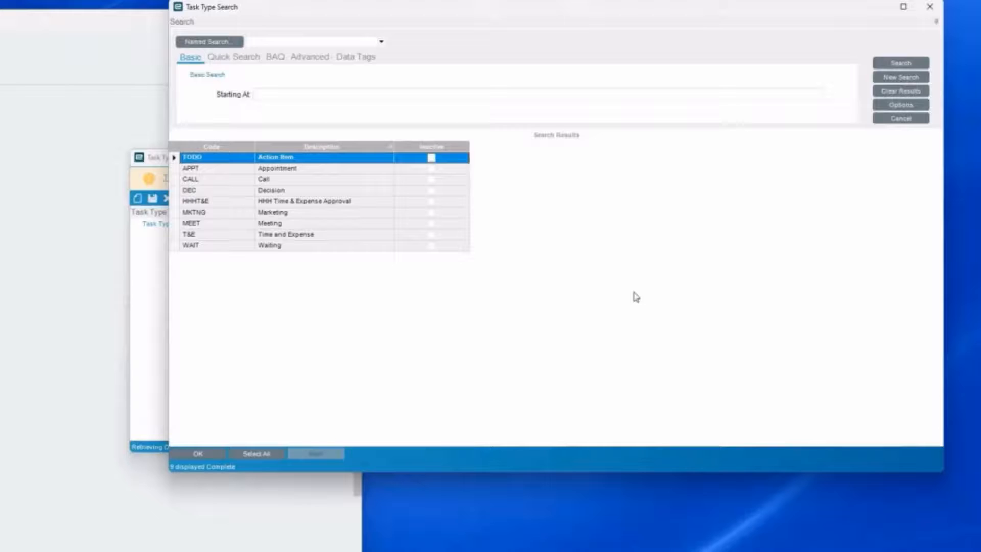
{"action": "mouse_move", "coordinate": [605, 325]}
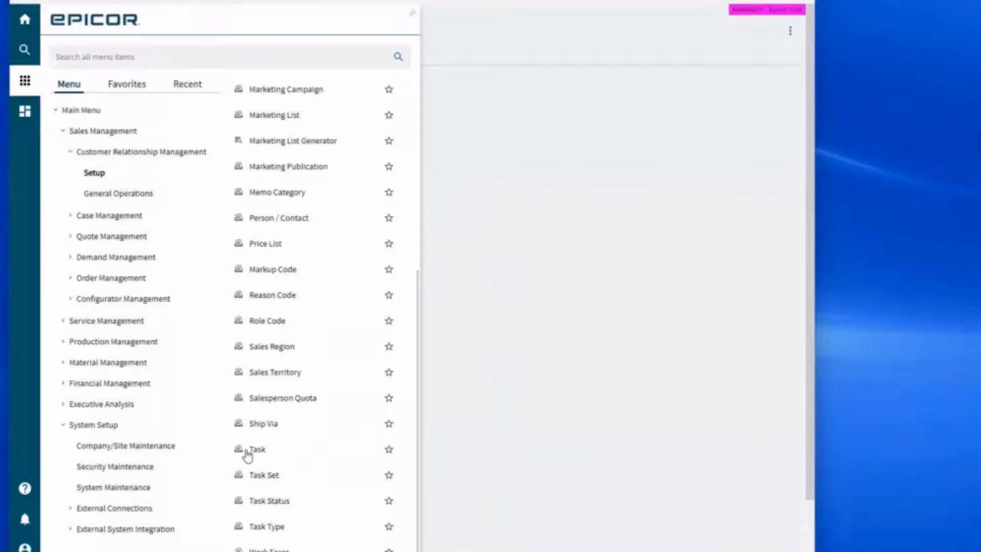
{"action": "double_click", "coordinate": [270, 500]}
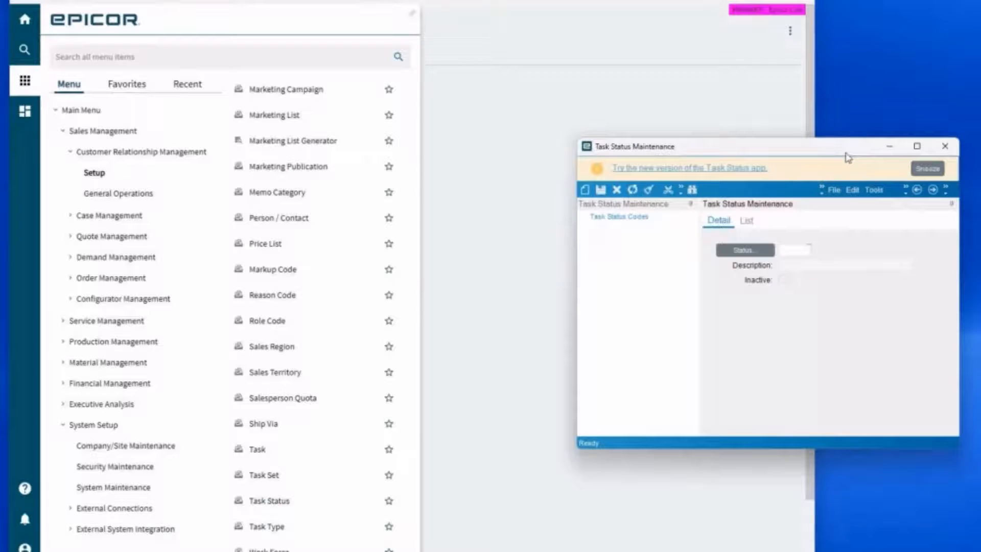
List task status codes such as High Priority, In Process and Tabled/Backburner.
{"action": "left_click", "coordinate": [745, 250]}
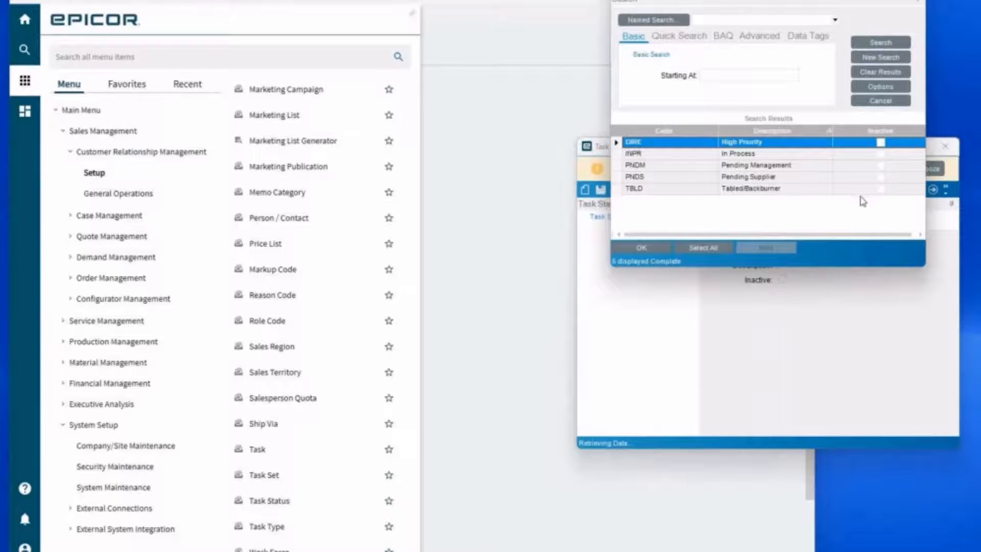
{"action": "mouse_move", "coordinate": [866, 213]}
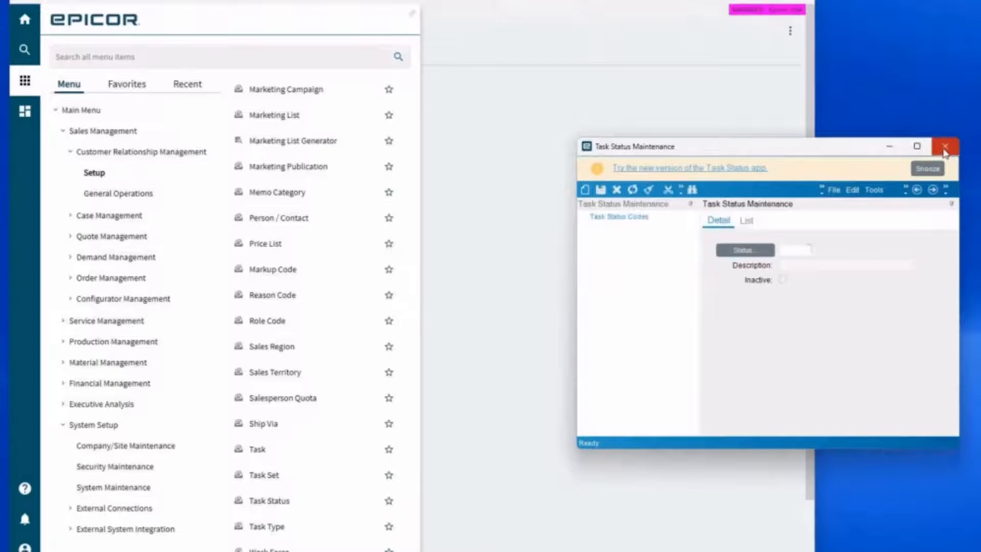
{"action": "left_click", "coordinate": [945, 145]}
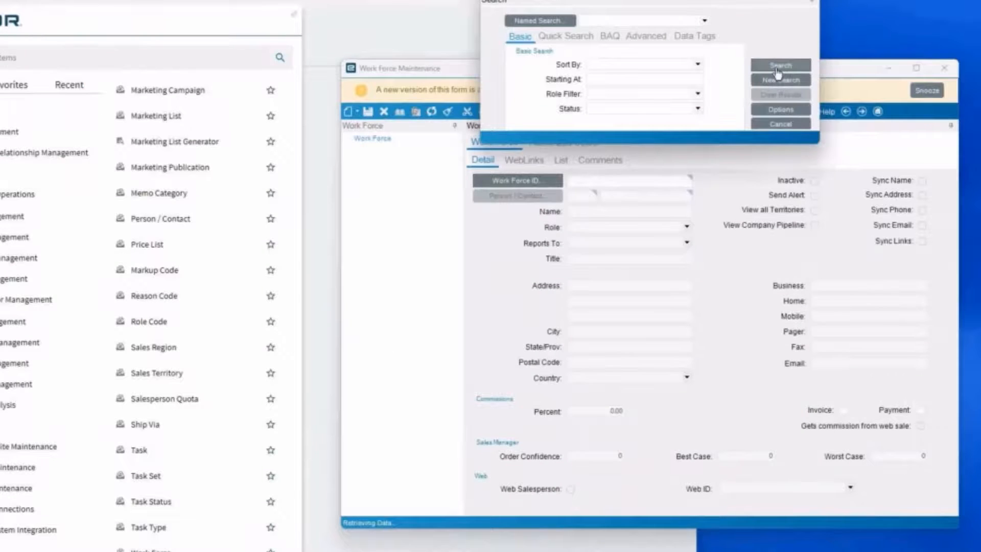
{"action": "left_click", "coordinate": [780, 64]}
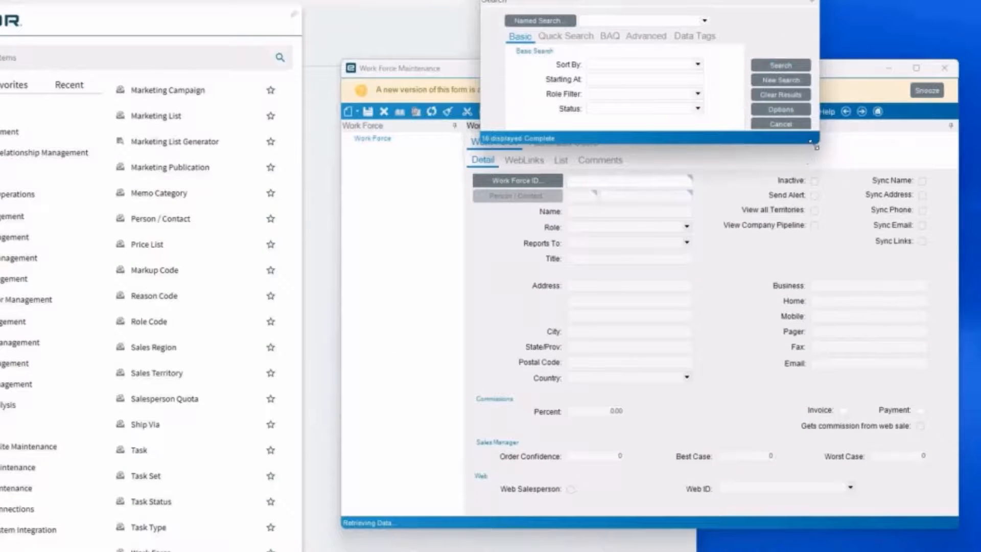
{"action": "left_click", "coordinate": [779, 64]}
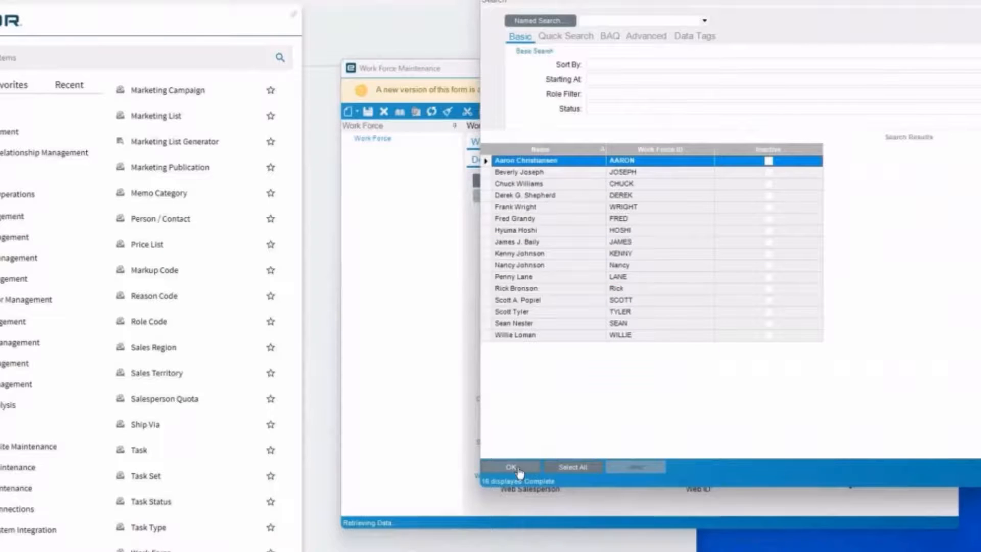
{"action": "left_click", "coordinate": [509, 466]}
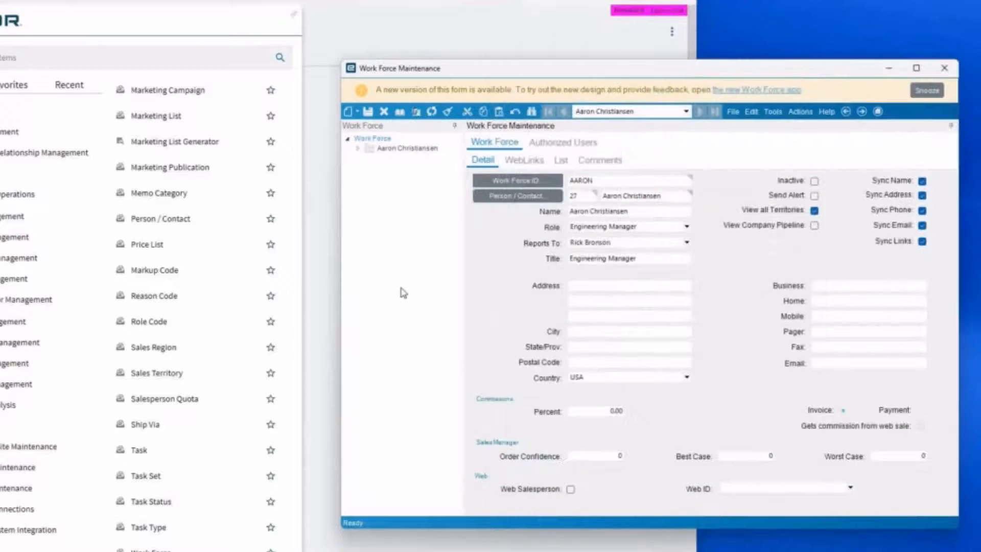
{"action": "mouse_move", "coordinate": [386, 270]}
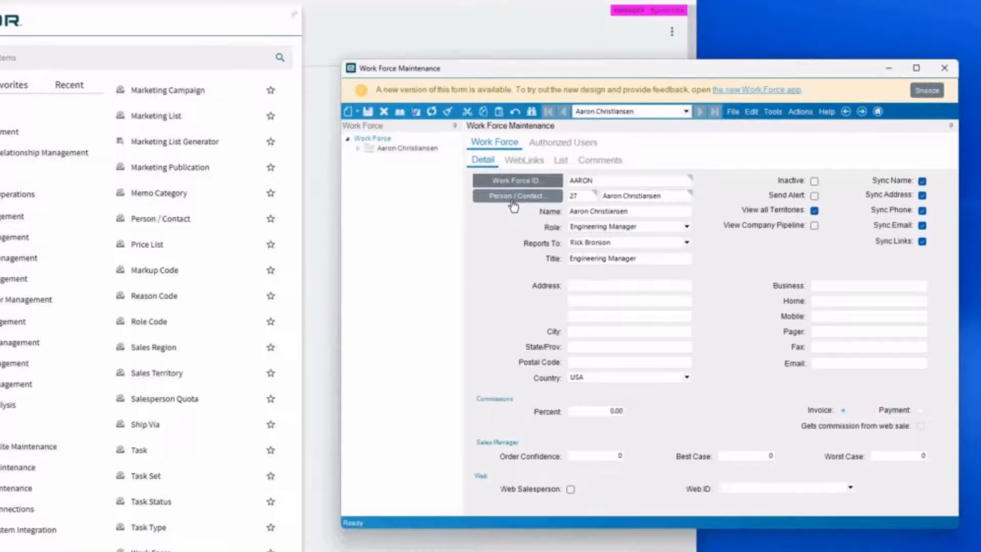
{"action": "mouse_move", "coordinate": [562, 142]}
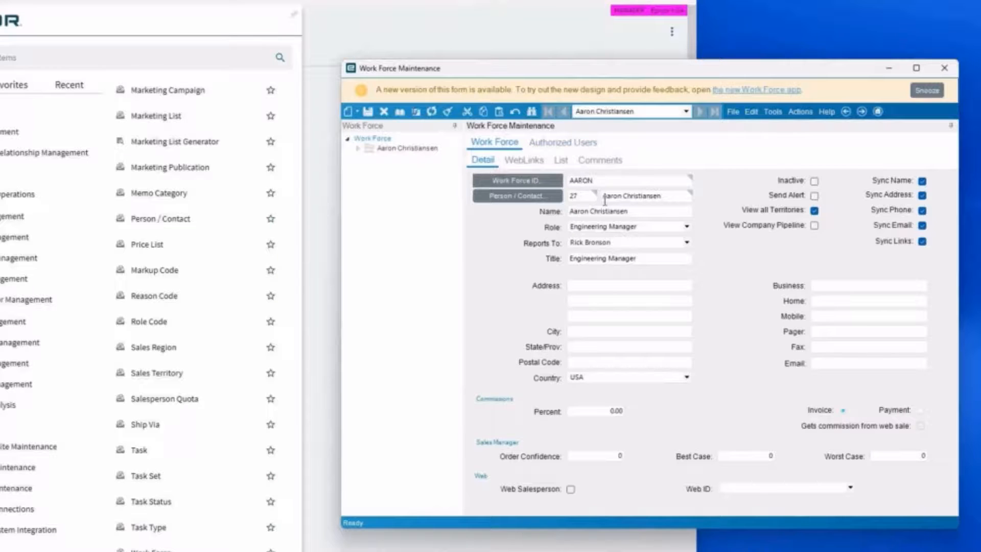
{"action": "mouse_move", "coordinate": [681, 240]}
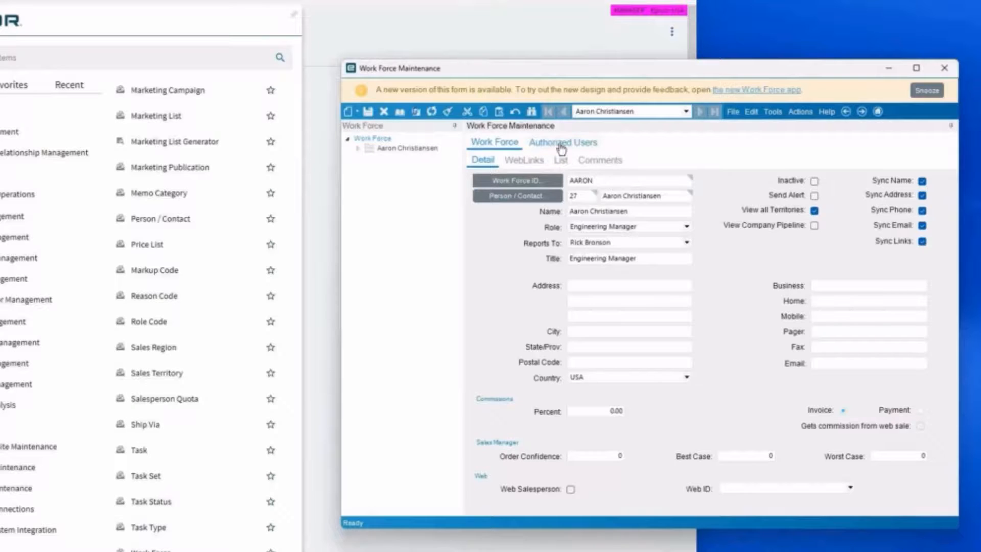
{"action": "left_click", "coordinate": [563, 142]}
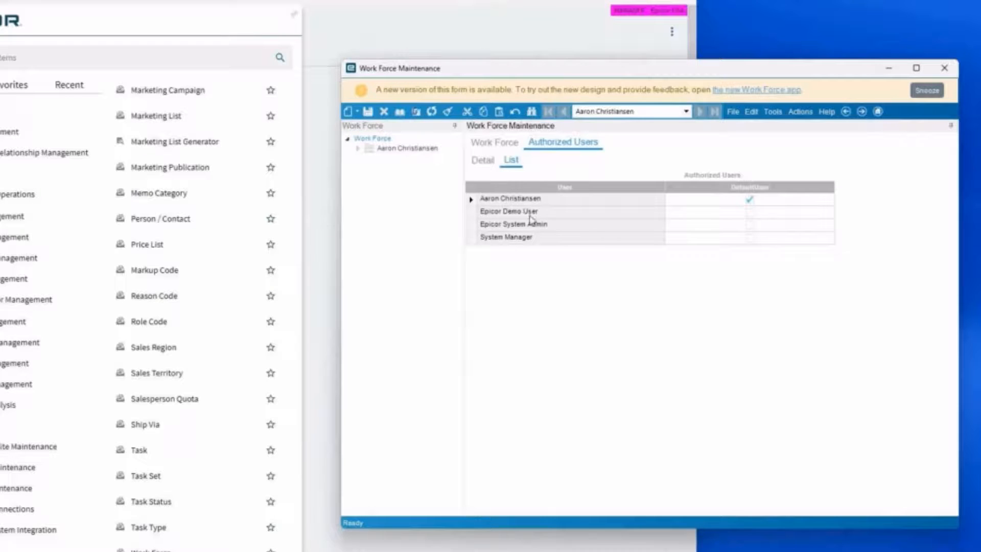
{"action": "mouse_move", "coordinate": [494, 237]}
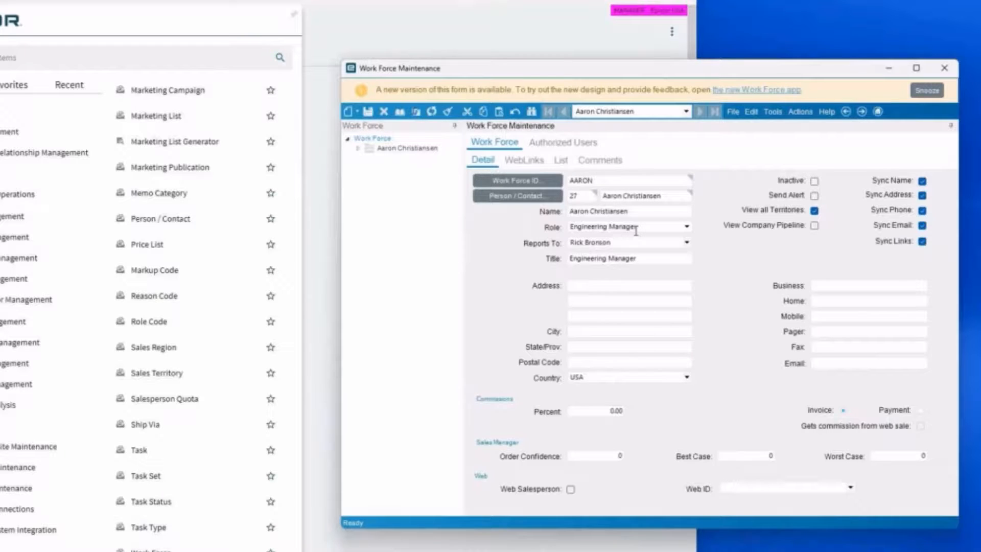
{"action": "mouse_move", "coordinate": [721, 307]}
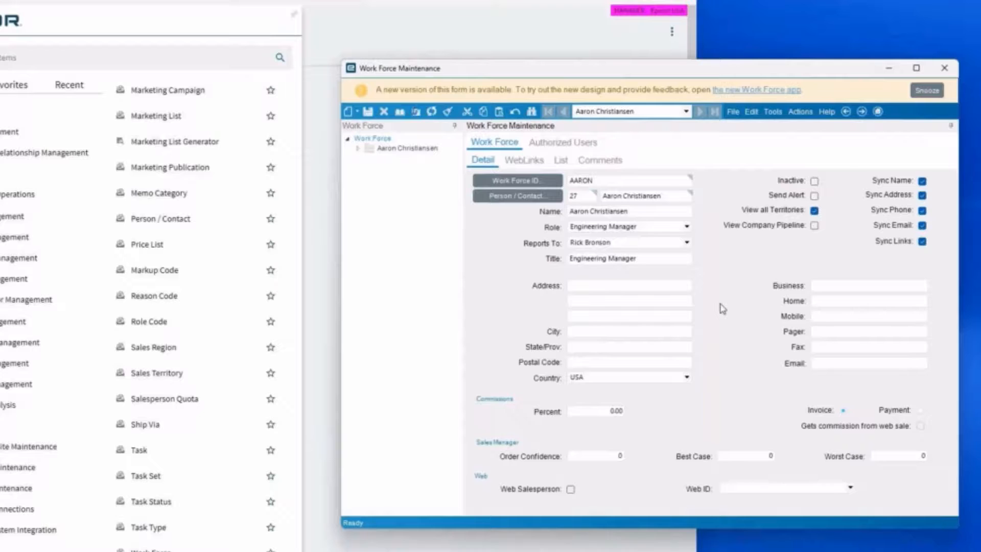
{"action": "mouse_move", "coordinate": [818, 251]}
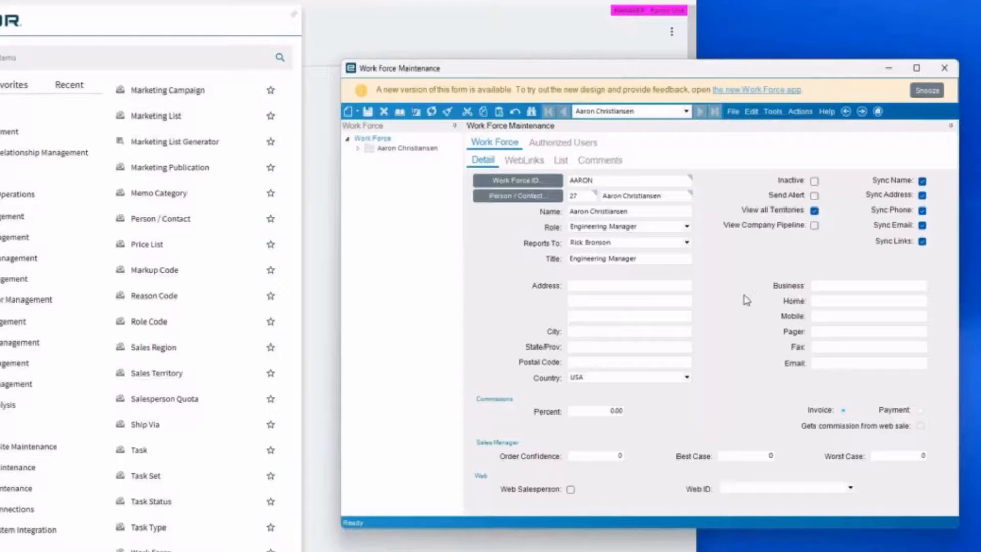
{"action": "mouse_move", "coordinate": [741, 304]}
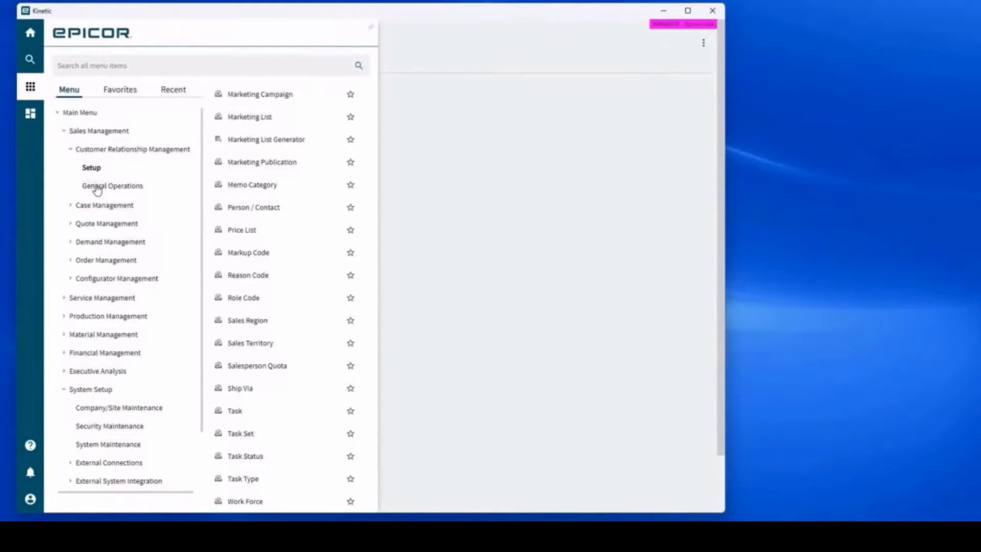
List CRM General Operations programs such as Contact Tracker and Task List.
{"action": "left_click", "coordinate": [113, 185]}
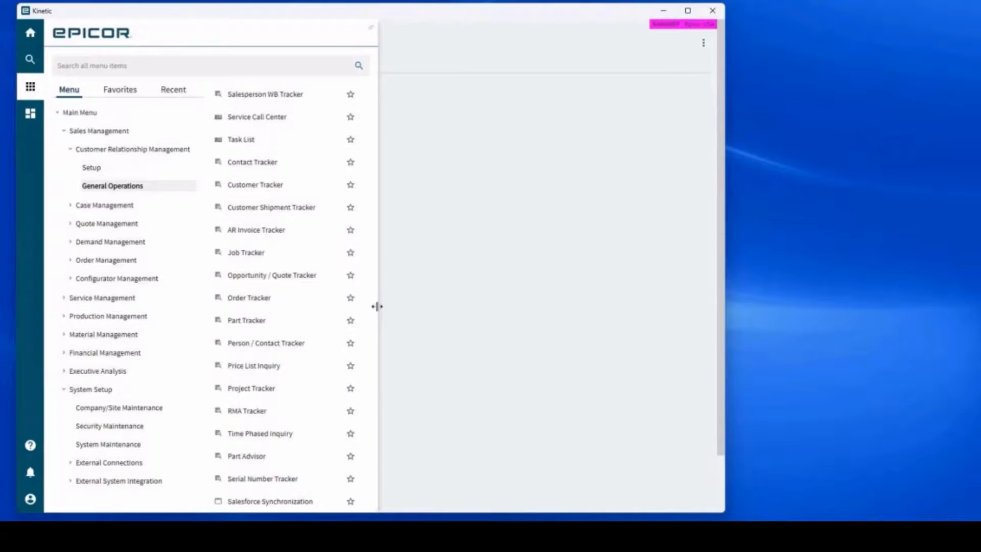
{"action": "mouse_move", "coordinate": [376, 328]}
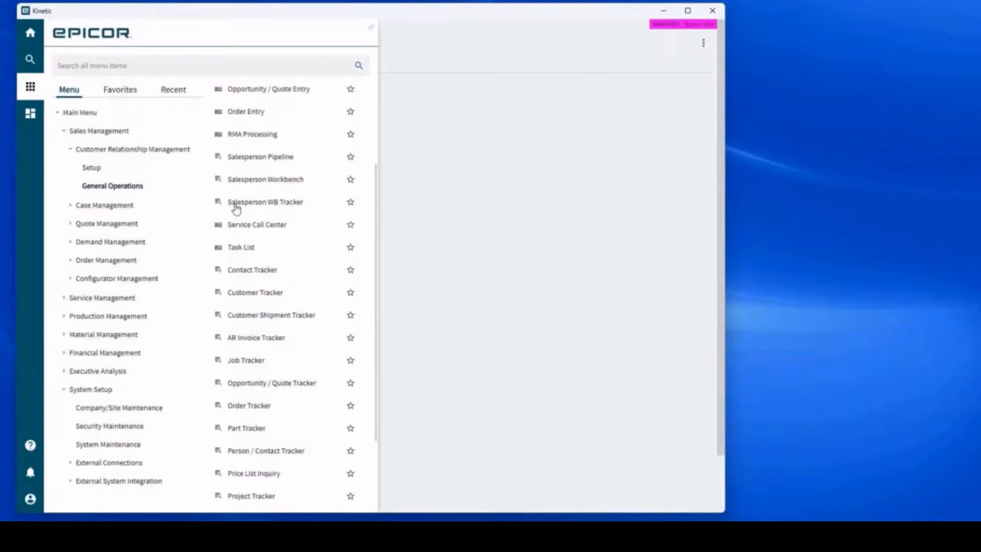
{"action": "mouse_move", "coordinate": [252, 160]}
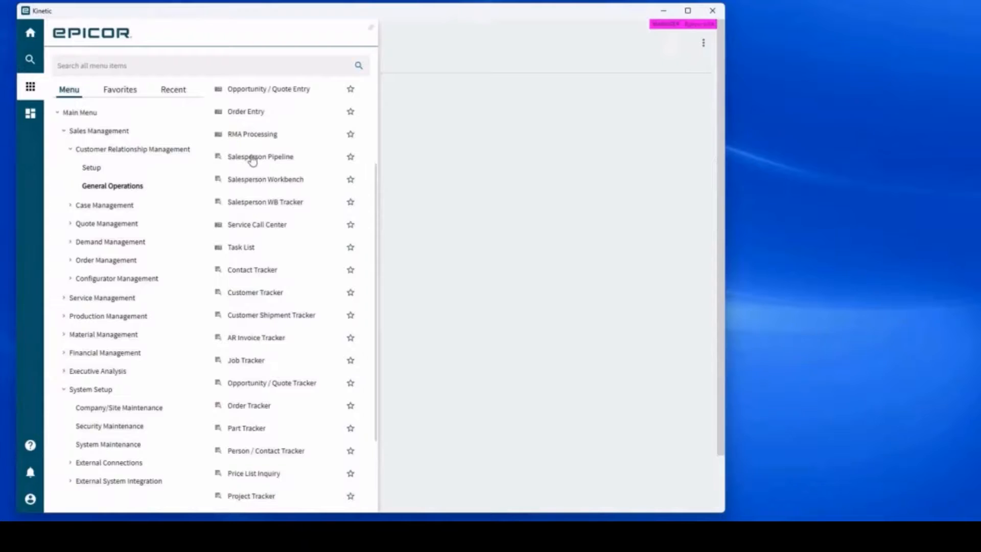
{"action": "mouse_move", "coordinate": [261, 157]}
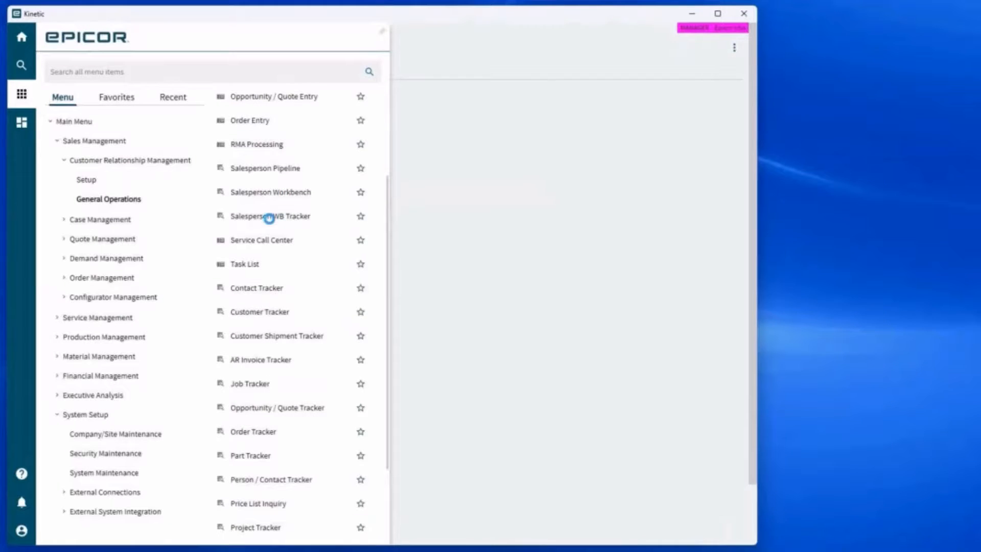
{"action": "double_click", "coordinate": [271, 192]}
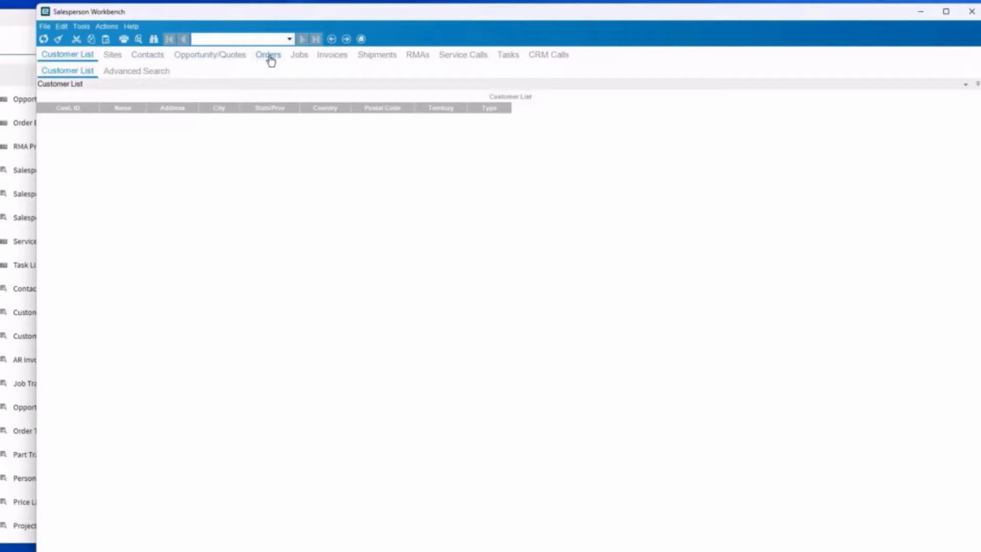
{"action": "mouse_move", "coordinate": [300, 57]}
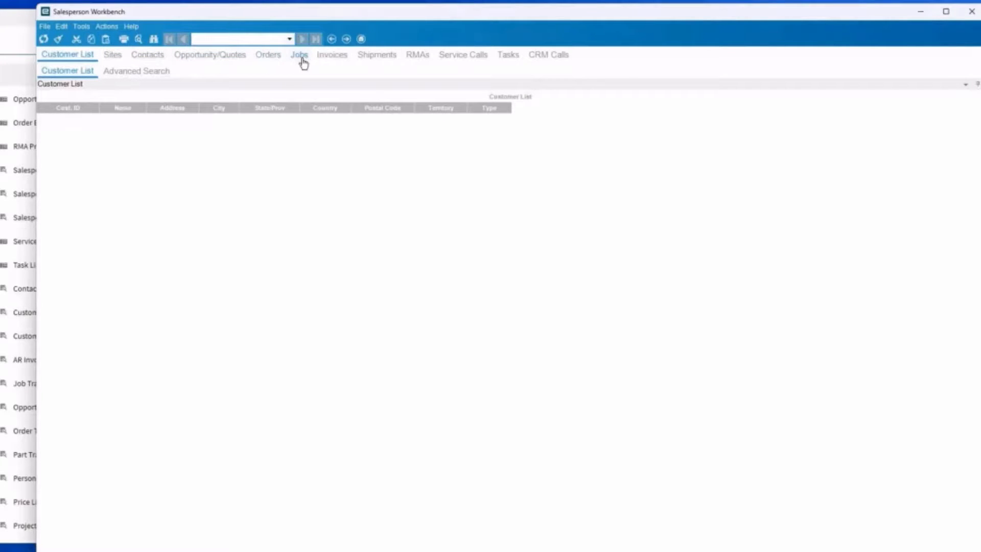
{"action": "mouse_move", "coordinate": [417, 55]}
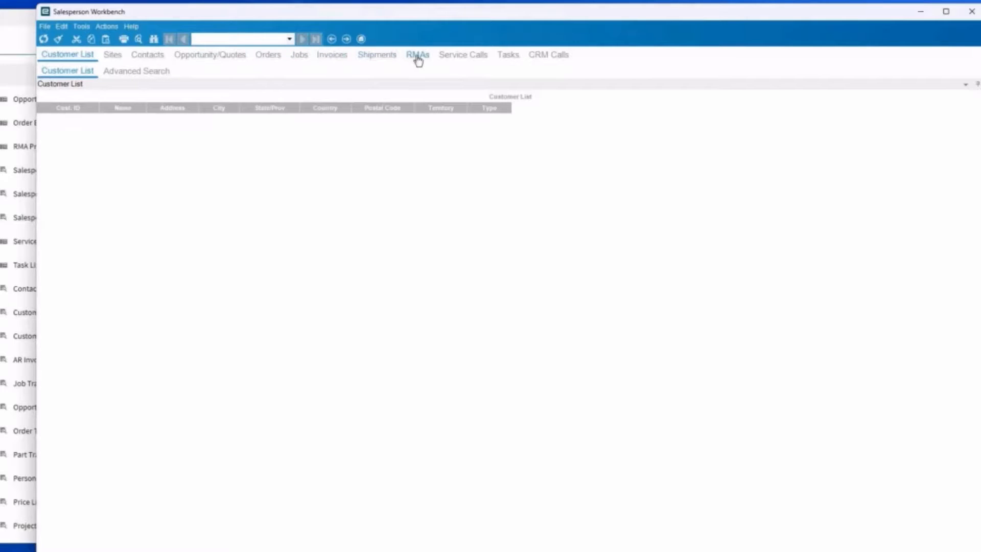
{"action": "mouse_move", "coordinate": [463, 56]}
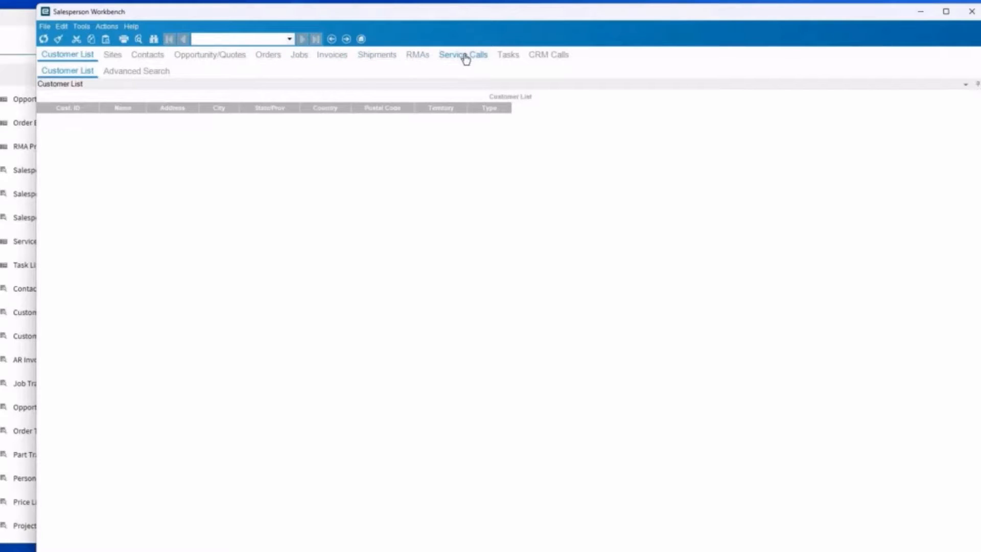
{"action": "mouse_move", "coordinate": [507, 54]}
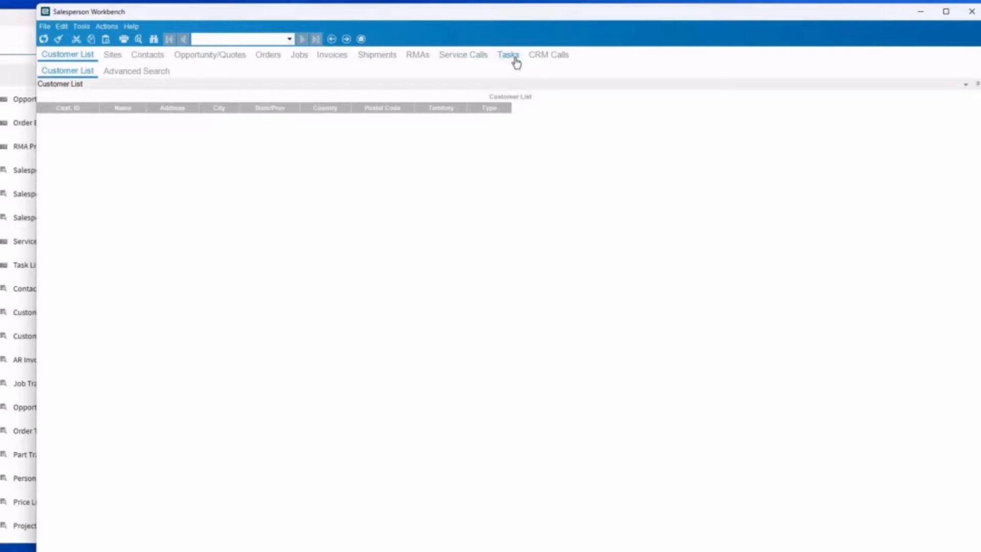
{"action": "mouse_move", "coordinate": [528, 59]}
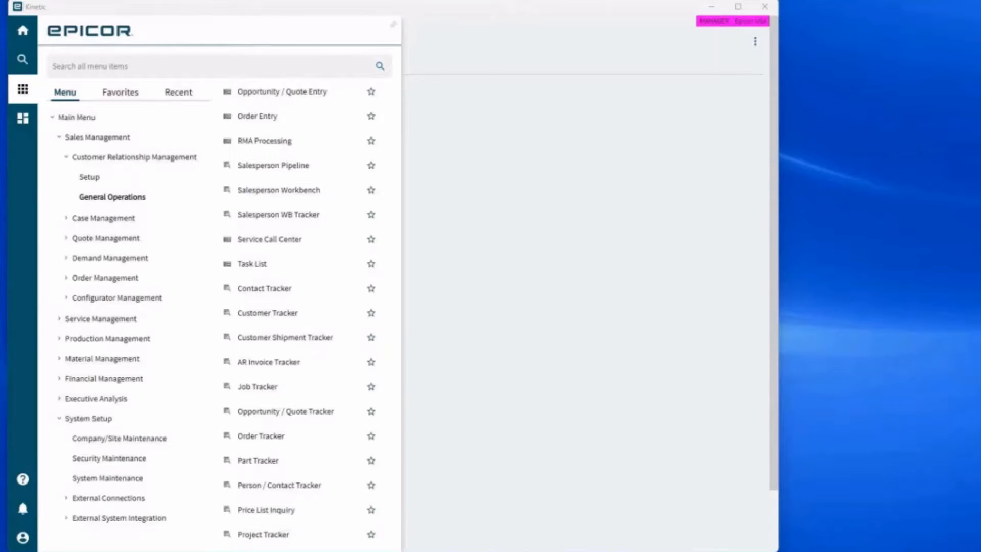
{"action": "mouse_move", "coordinate": [405, 304]}
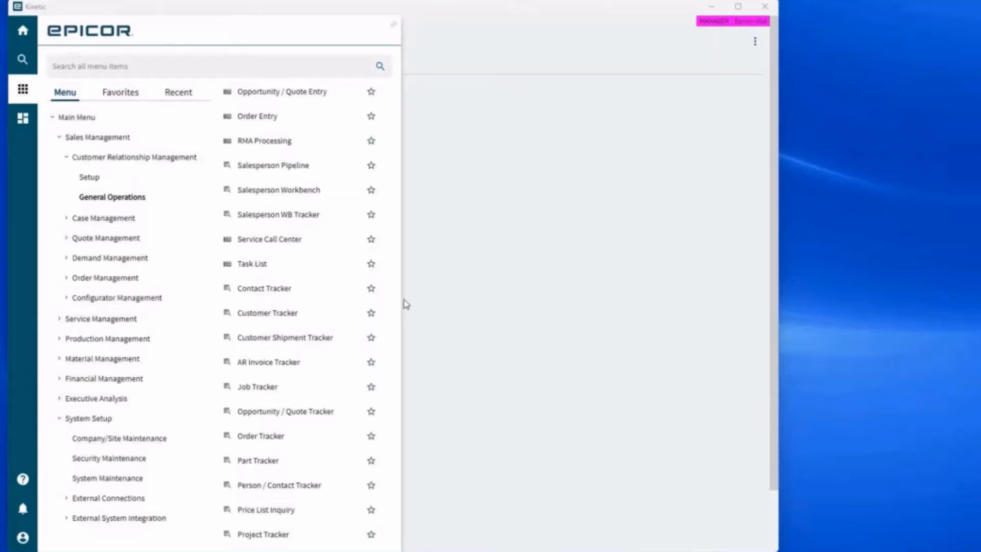
Launch Task Maintenance from the CRM Setup programs.
{"action": "scroll", "scroll_direction": "down", "scroll_amount": 3}
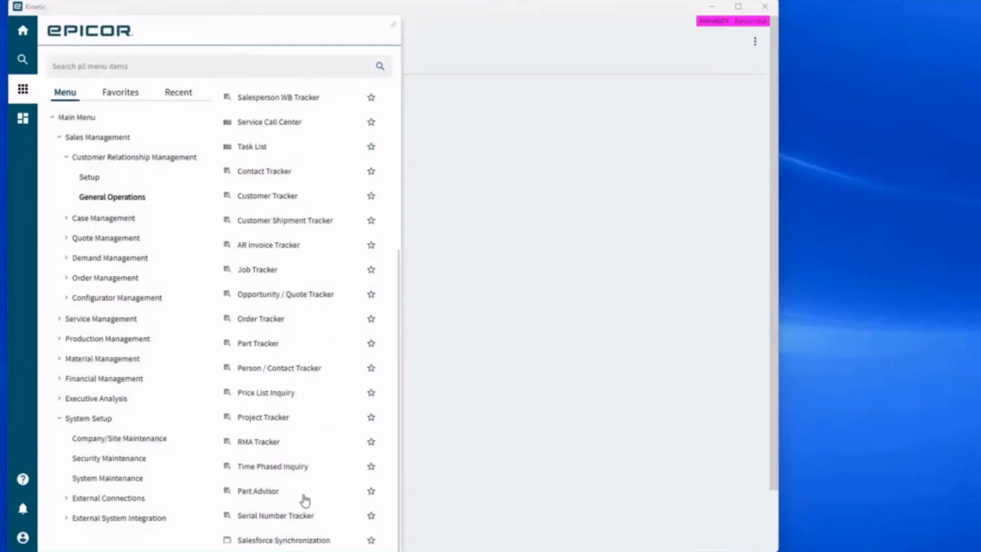
{"action": "left_click", "coordinate": [89, 177]}
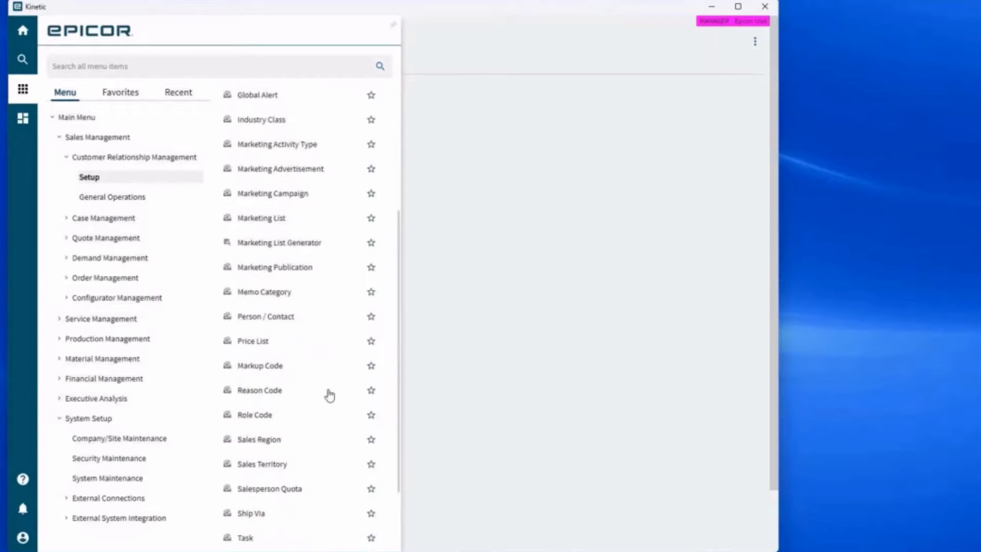
{"action": "scroll", "scroll_direction": "down", "scroll_amount": 3}
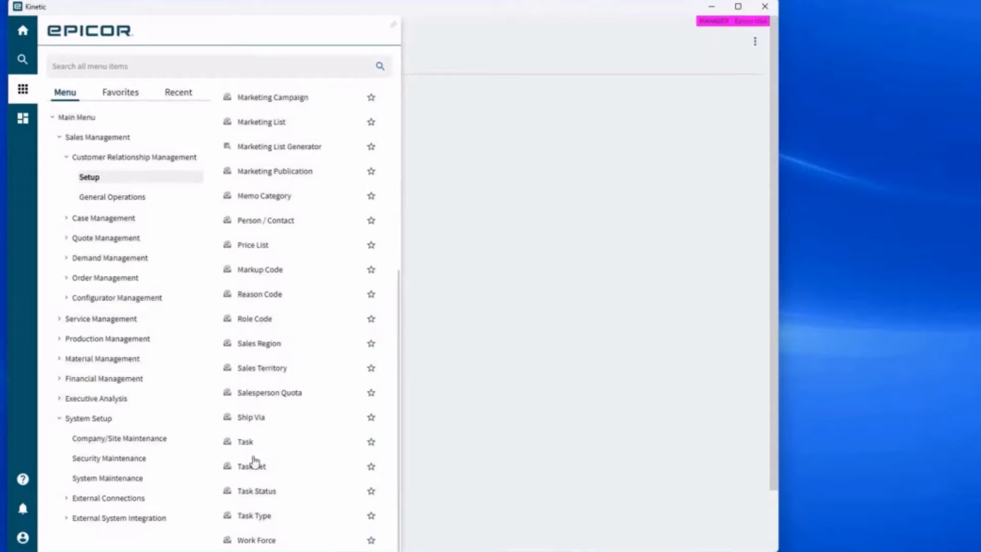
{"action": "double_click", "coordinate": [245, 441]}
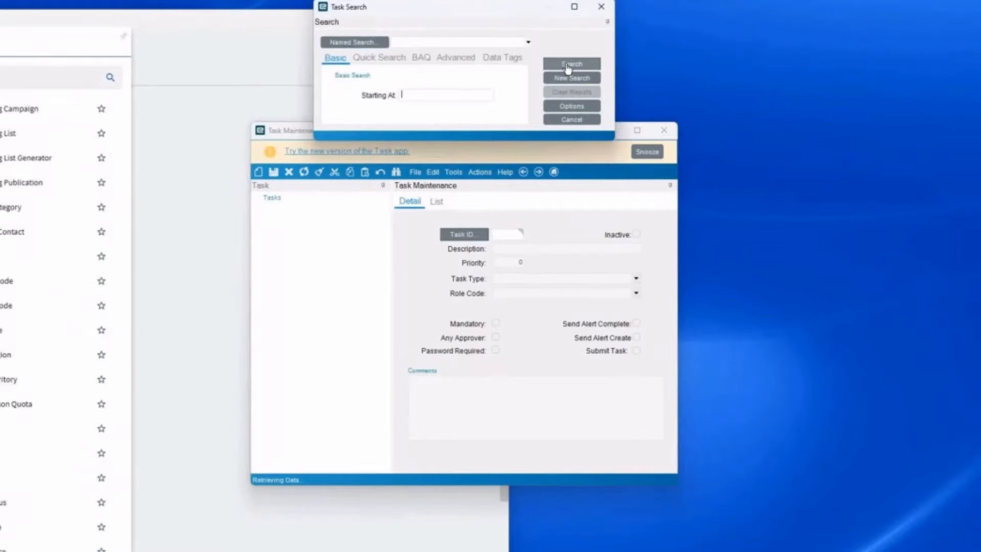
Load the Contact the Prospect task and toggle its Mandatory flag off and back on.
{"action": "left_click", "coordinate": [571, 64]}
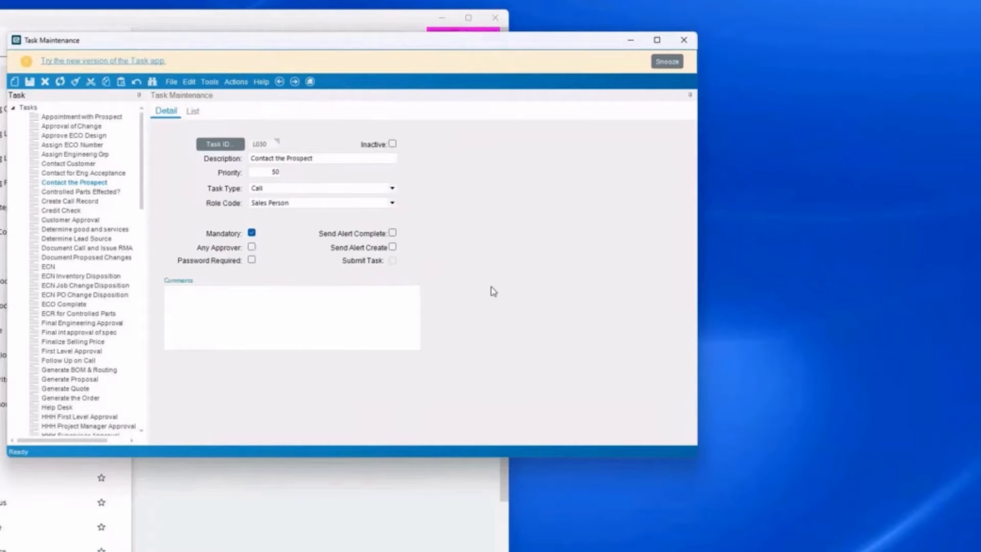
{"action": "mouse_move", "coordinate": [597, 293]}
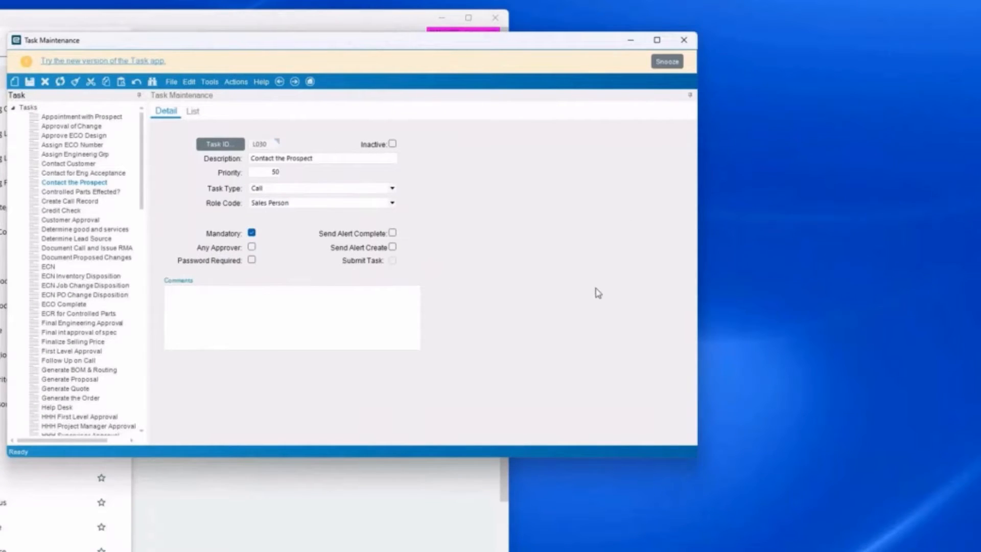
{"action": "mouse_move", "coordinate": [263, 241]}
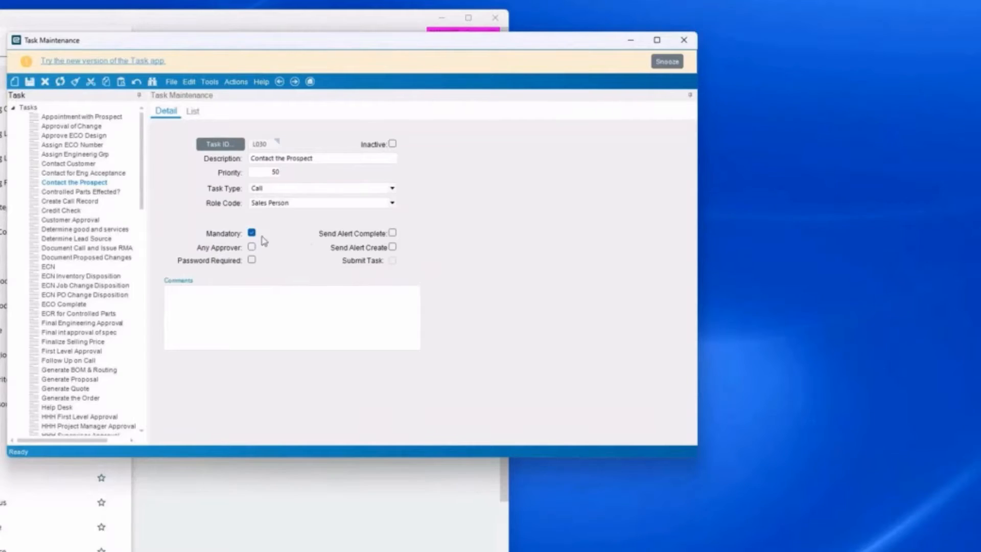
{"action": "left_click", "coordinate": [251, 233]}
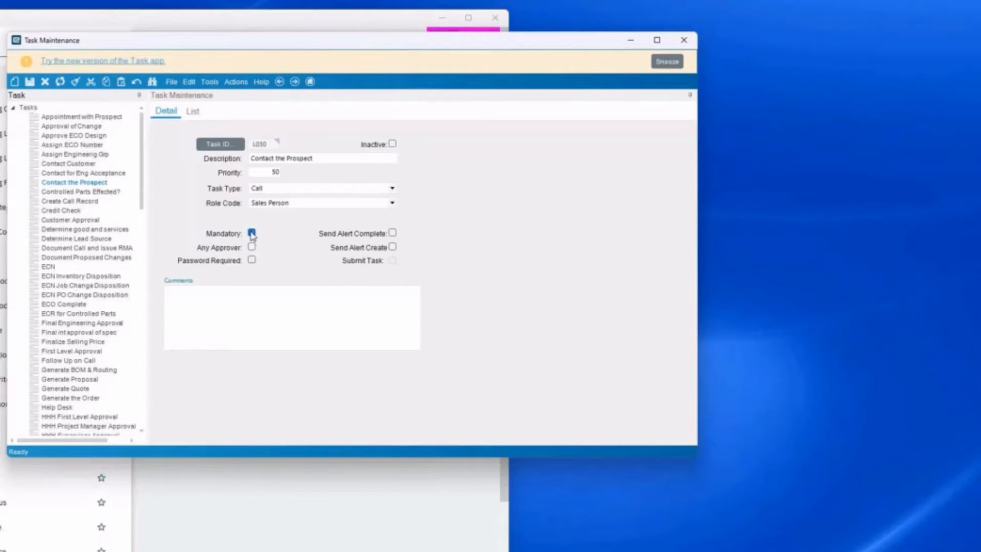
{"action": "left_click", "coordinate": [252, 233]}
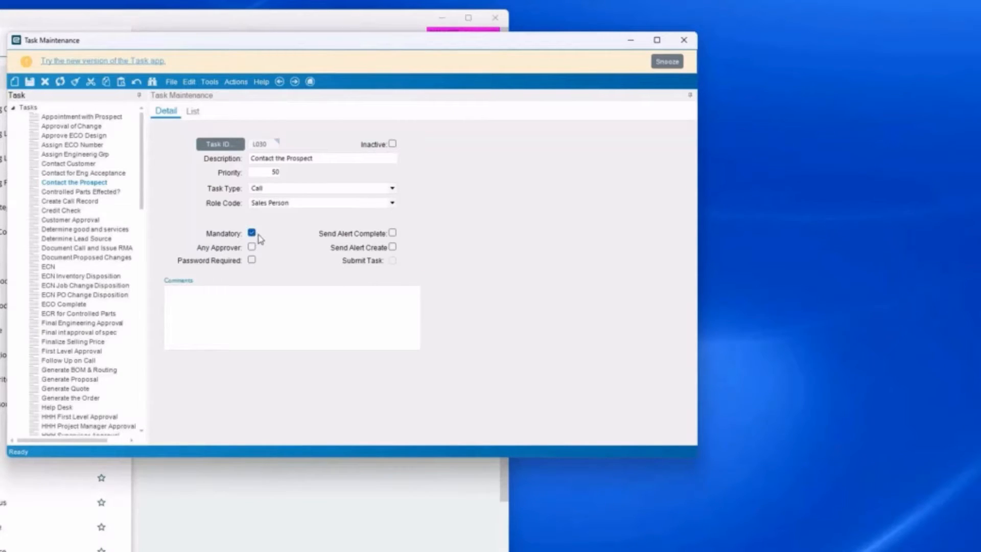
{"action": "mouse_move", "coordinate": [299, 243]}
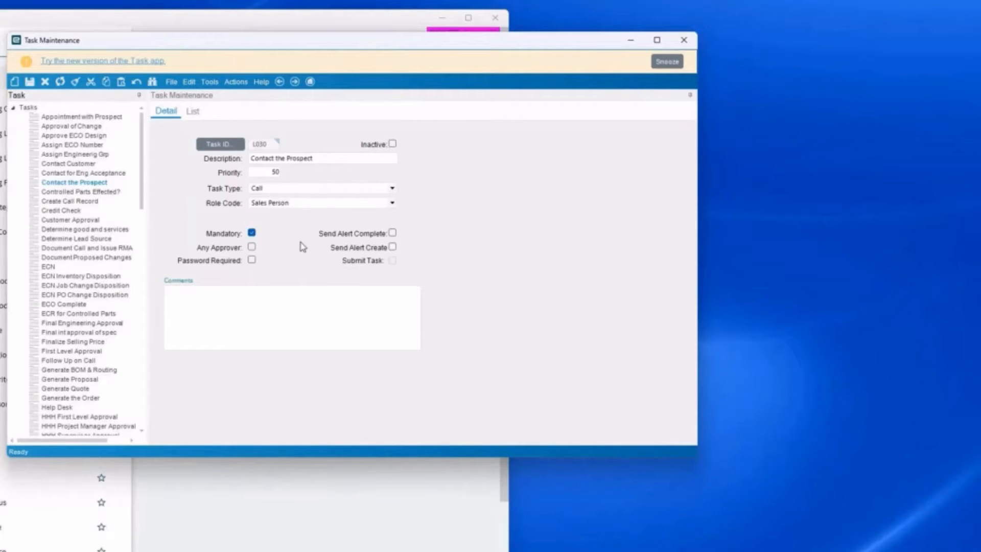
{"action": "mouse_move", "coordinate": [290, 243]}
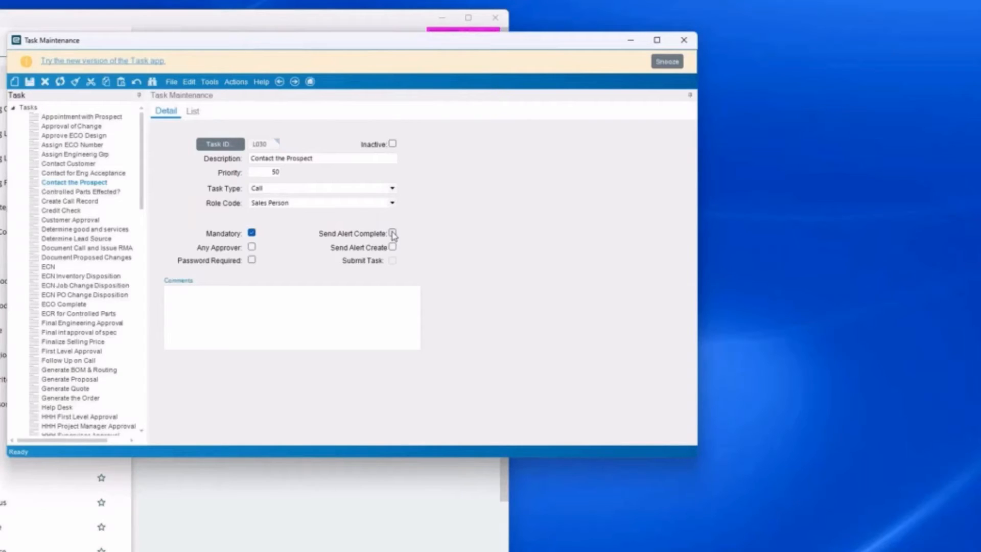
{"action": "mouse_move", "coordinate": [388, 253]}
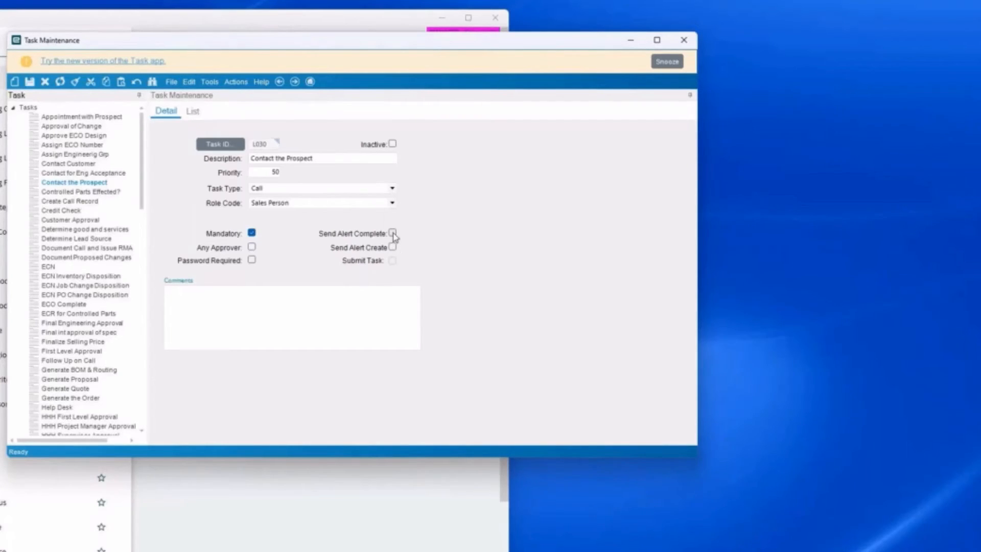
{"action": "mouse_move", "coordinate": [469, 259]}
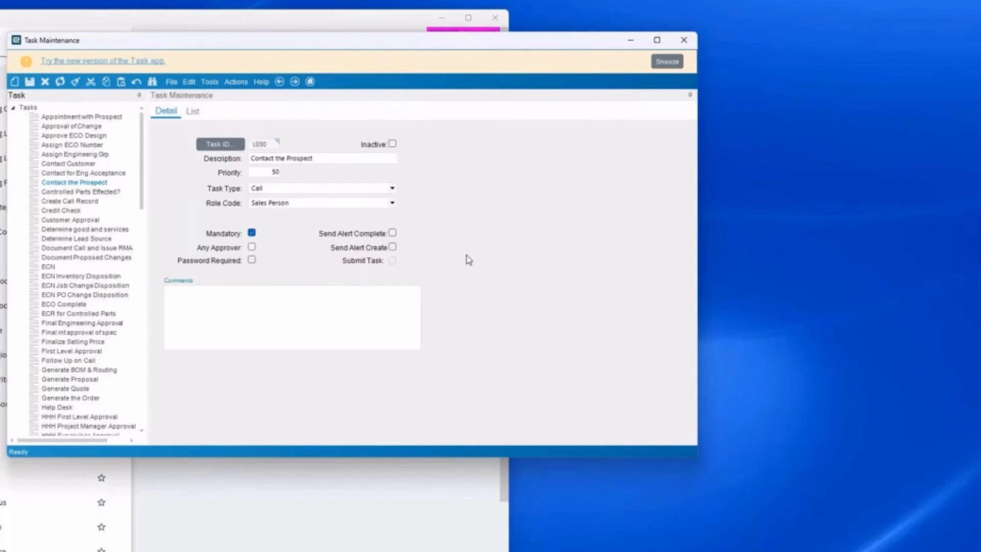
{"action": "mouse_move", "coordinate": [500, 233]}
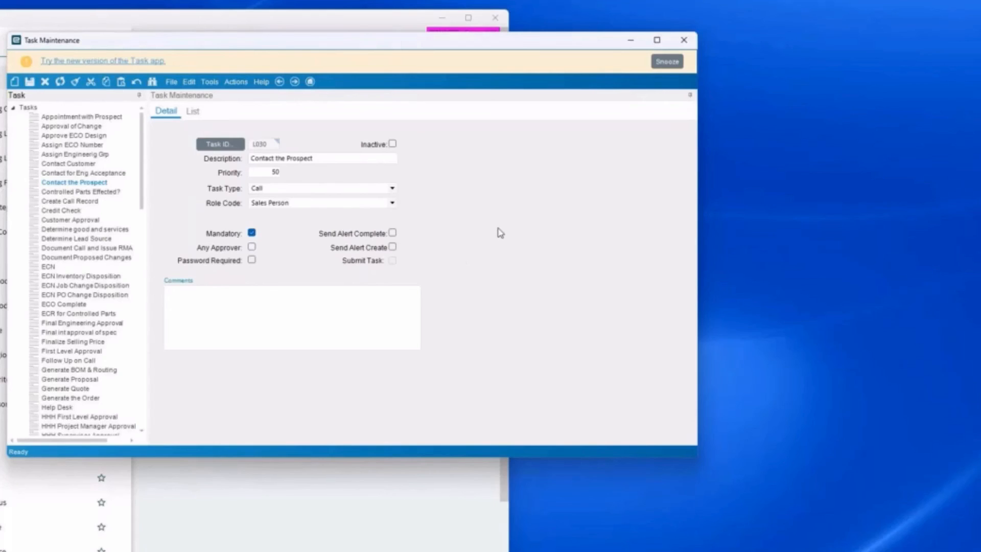